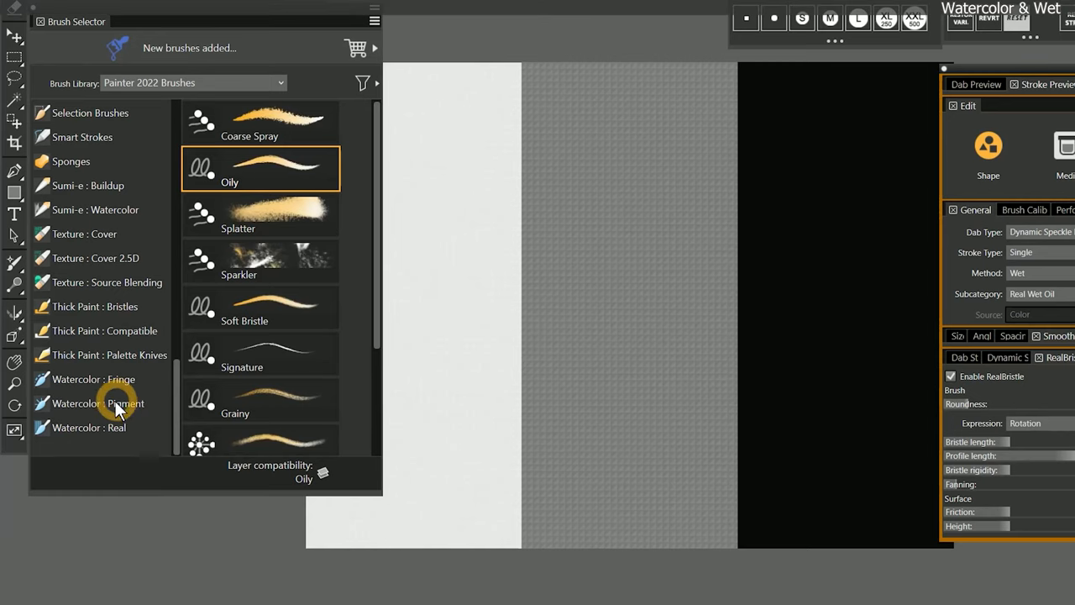
pyautogui.moveTo(135, 416)
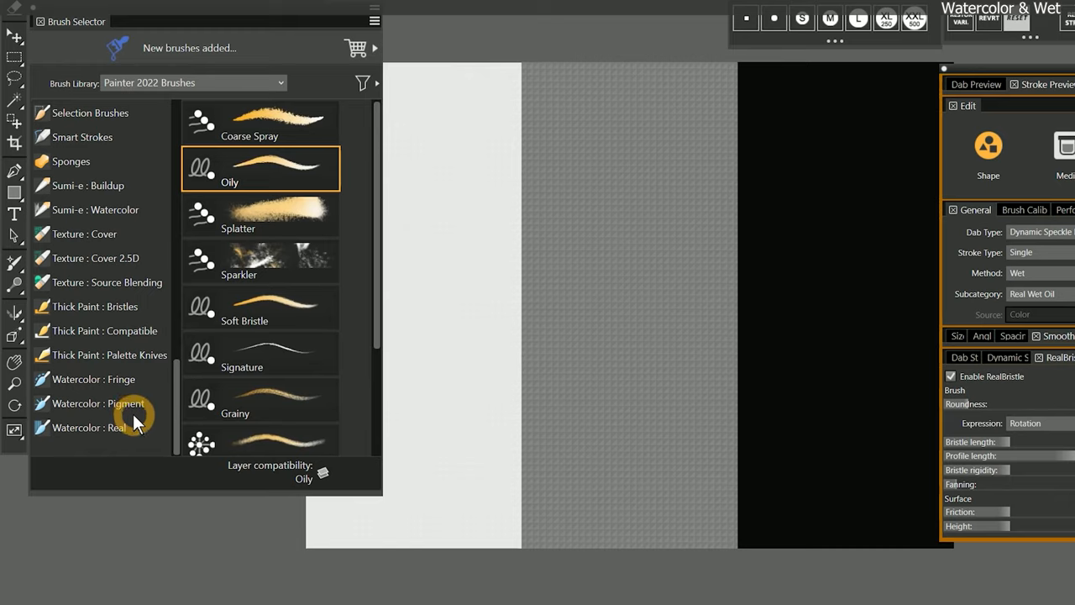
# Paint overlapping yellow Hard Fringe watercolor strokes over and below the red blob.
pyautogui.click(93, 379)
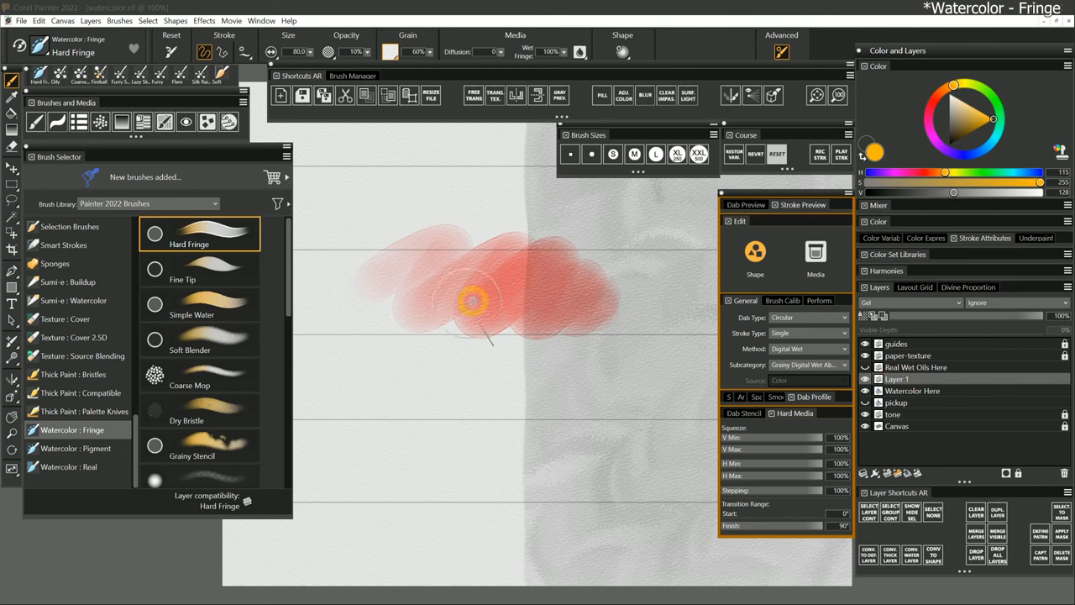
pyautogui.moveTo(470, 302); pyautogui.dragTo(508, 336)
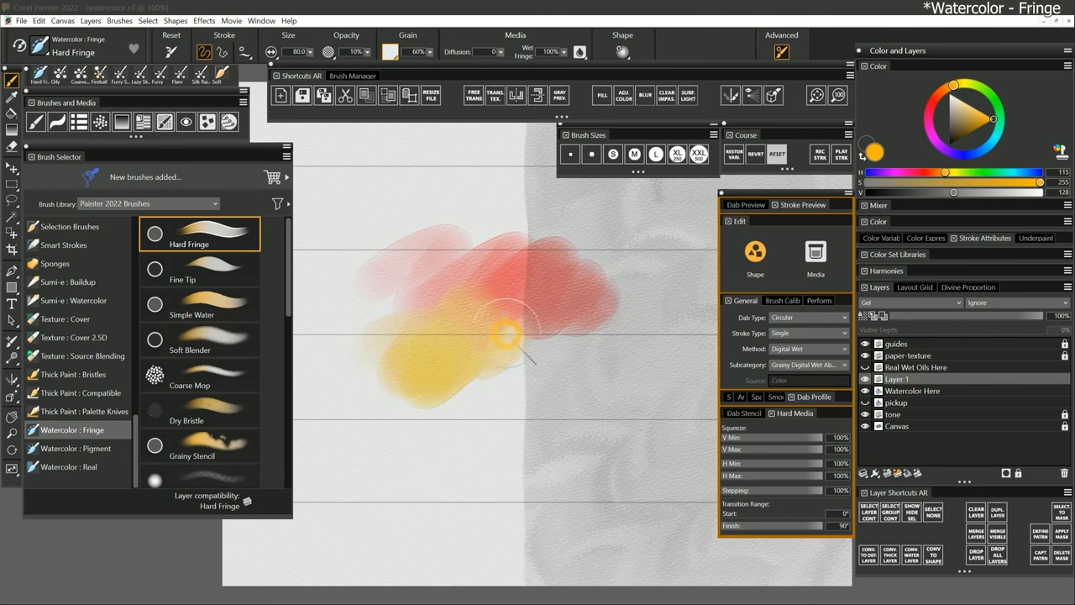
pyautogui.moveTo(512, 319); pyautogui.dragTo(436, 382)
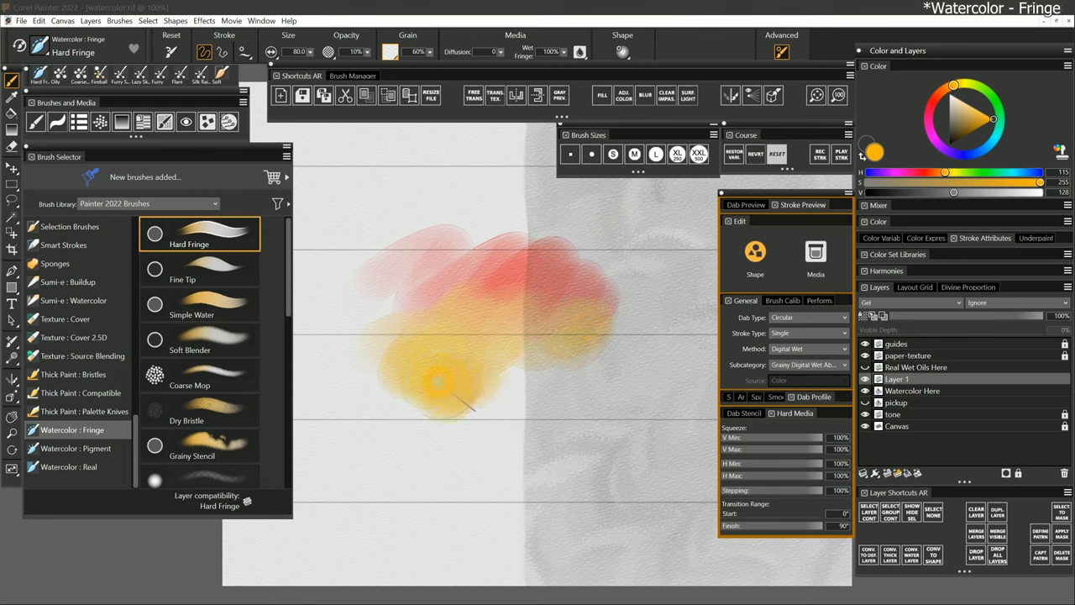
pyautogui.moveTo(437, 382); pyautogui.dragTo(554, 357)
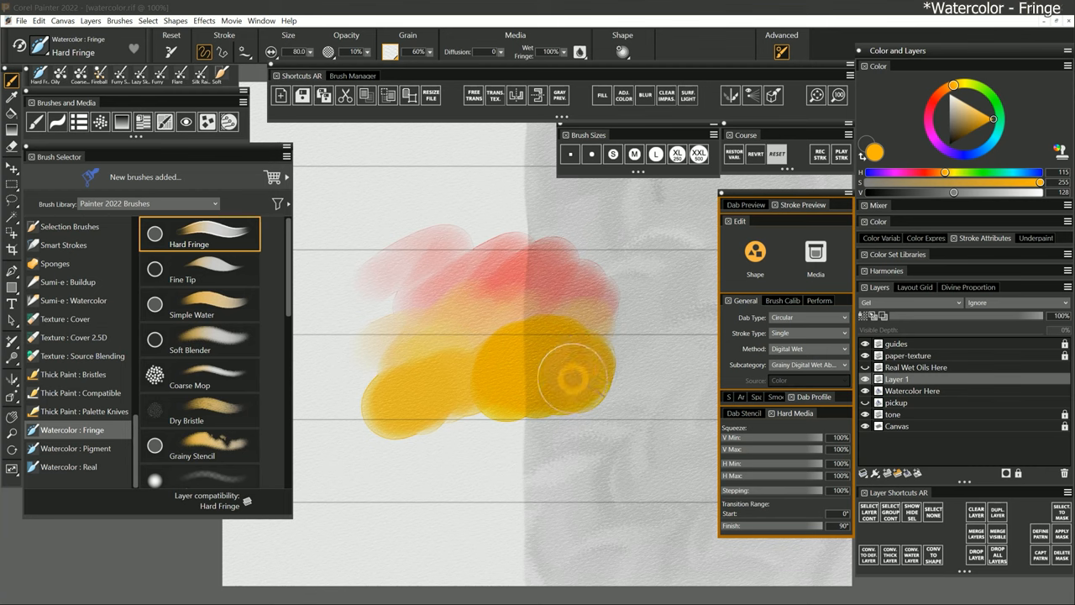
# Switch the paint colour to pink and paint a pink wash above the red blob.
pyautogui.click(896, 379)
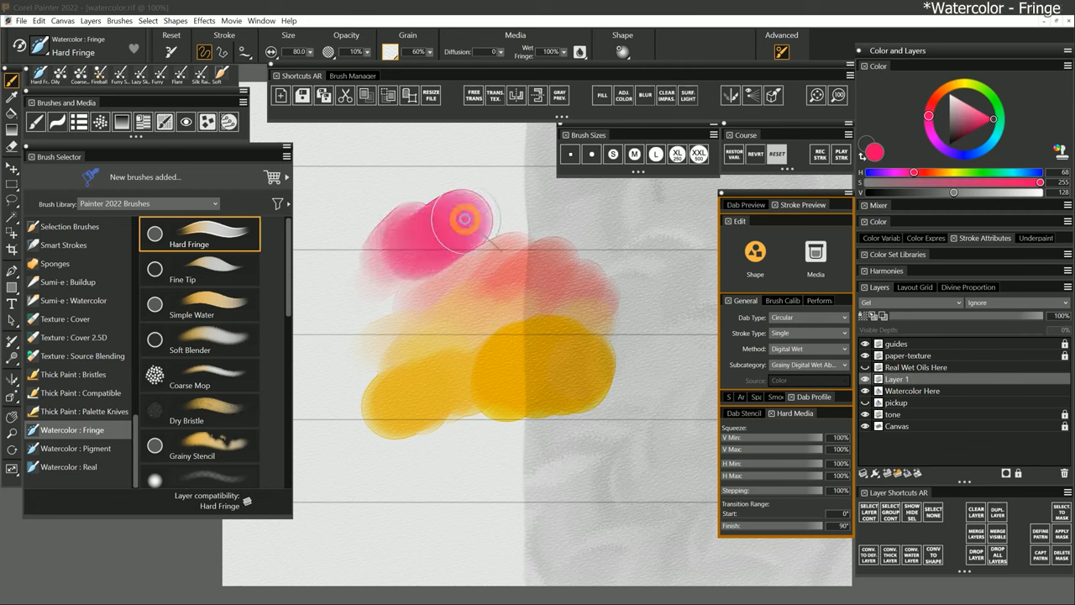
pyautogui.moveTo(466, 219); pyautogui.dragTo(628, 243)
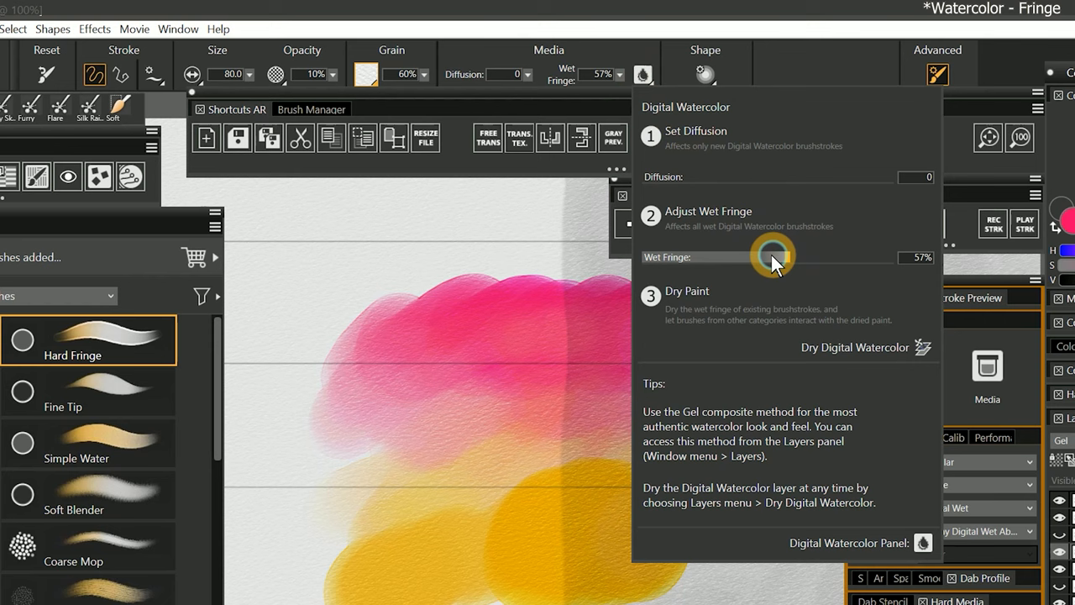
# Drop the Digital Watercolor Wet Fringe to 4%, then raise it back to 100%.
pyautogui.moveTo(773, 257); pyautogui.dragTo(751, 257)
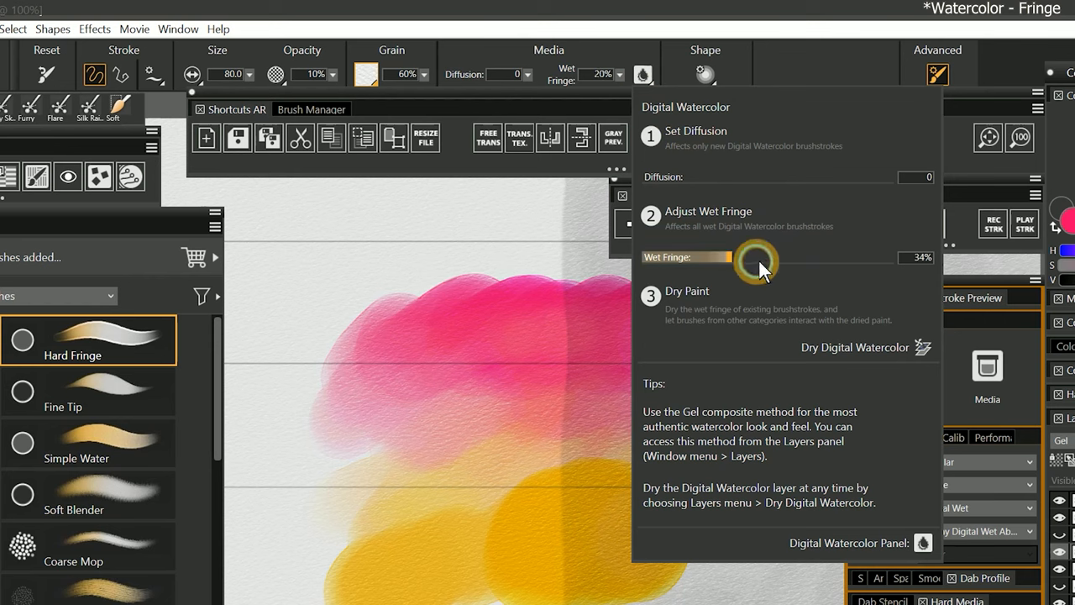
pyautogui.moveTo(756, 257); pyautogui.dragTo(894, 257)
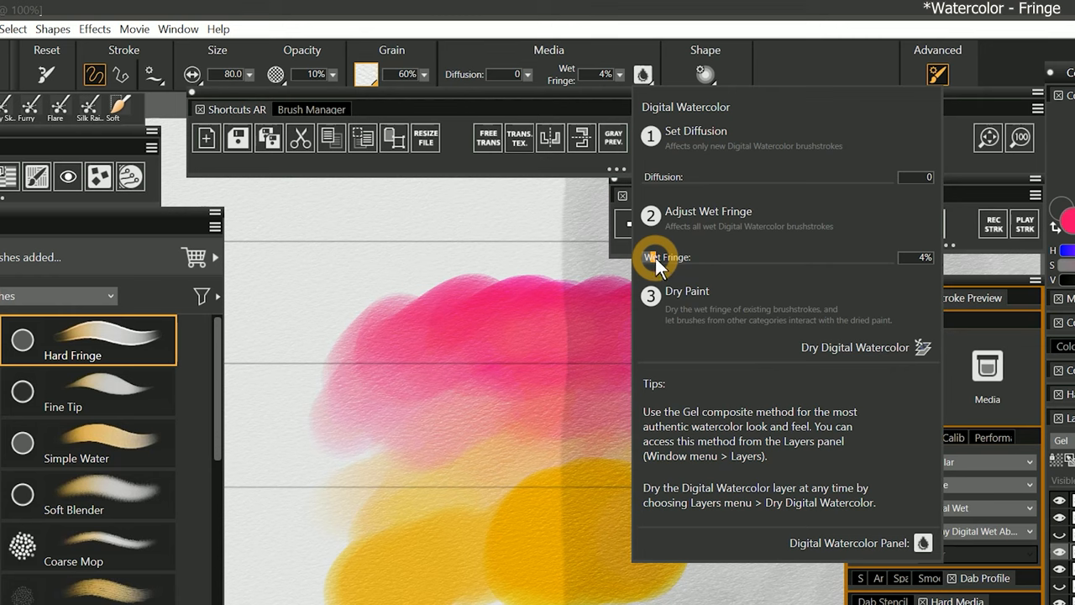
pyautogui.moveTo(659, 257); pyautogui.dragTo(887, 257)
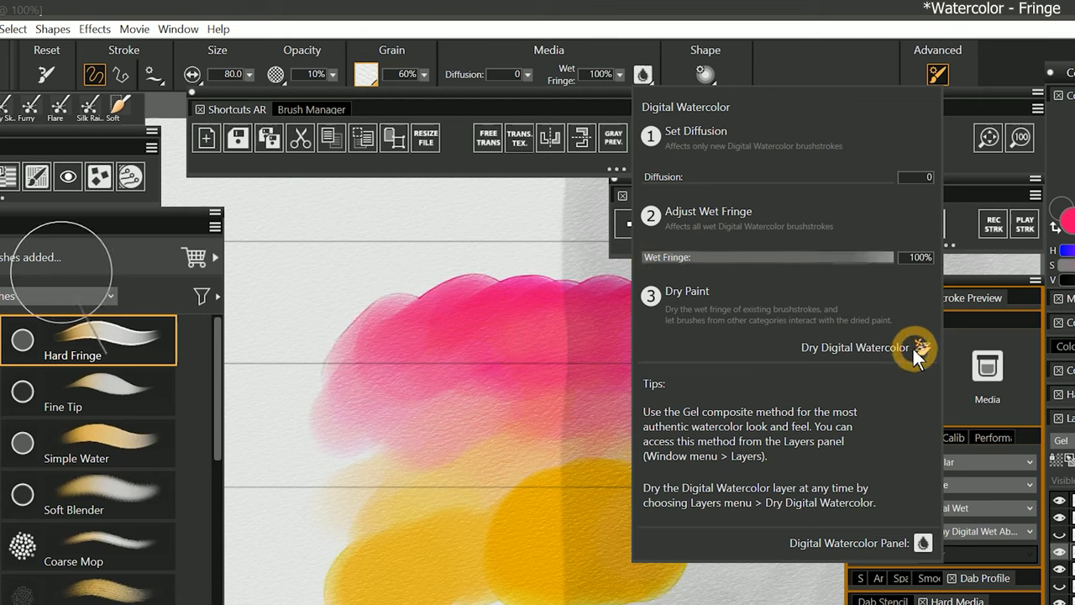
pyautogui.moveTo(857, 290)
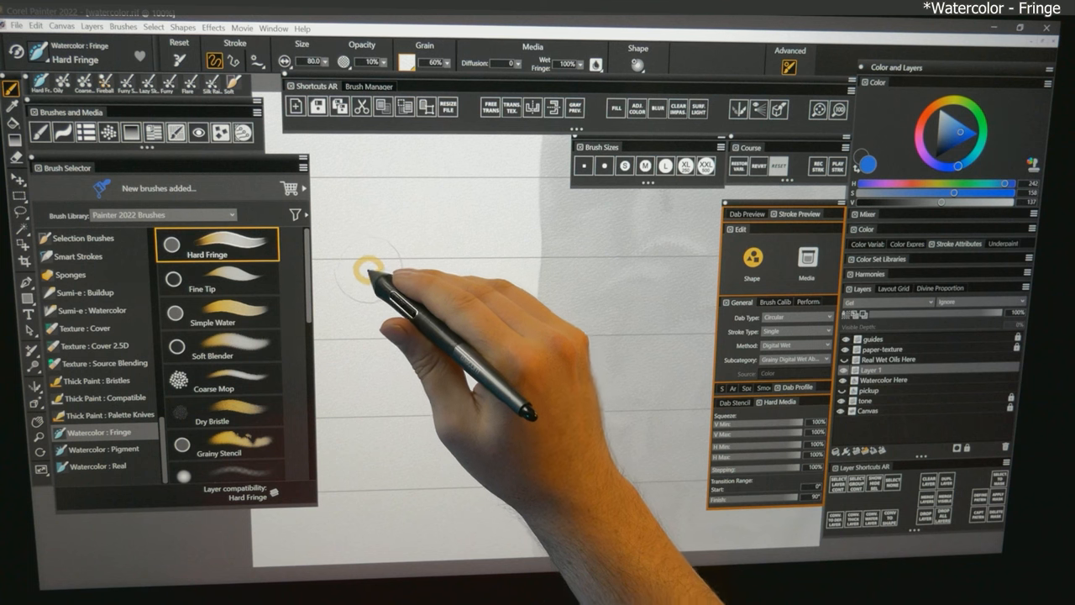
# Paint a broad blue Hard Fringe stroke near the top left of the canvas.
pyautogui.moveTo(386, 277); pyautogui.dragTo(420, 261)
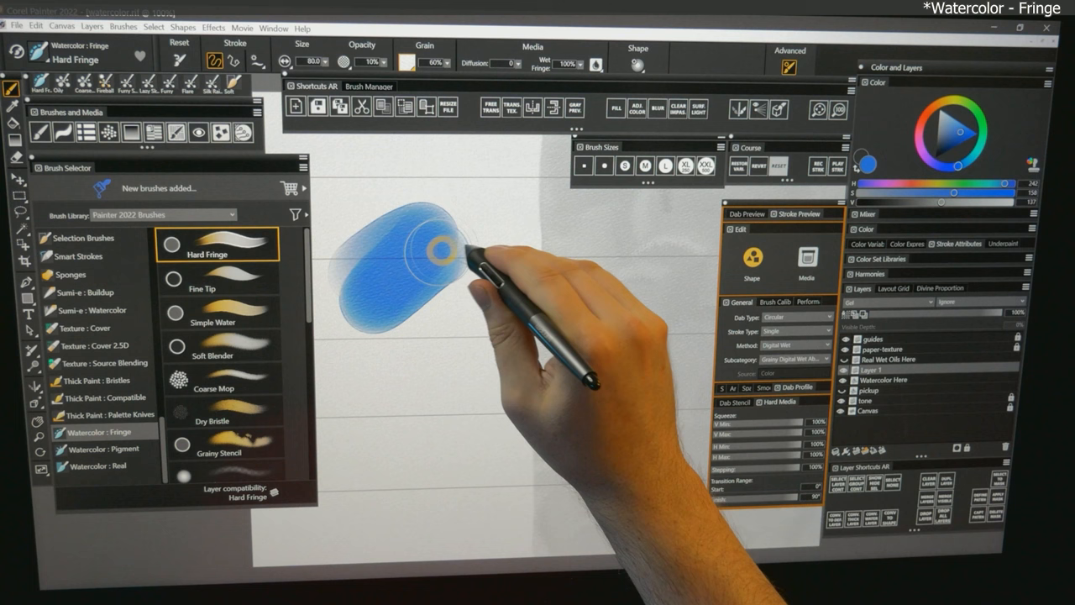
pyautogui.moveTo(445, 261); pyautogui.dragTo(504, 281)
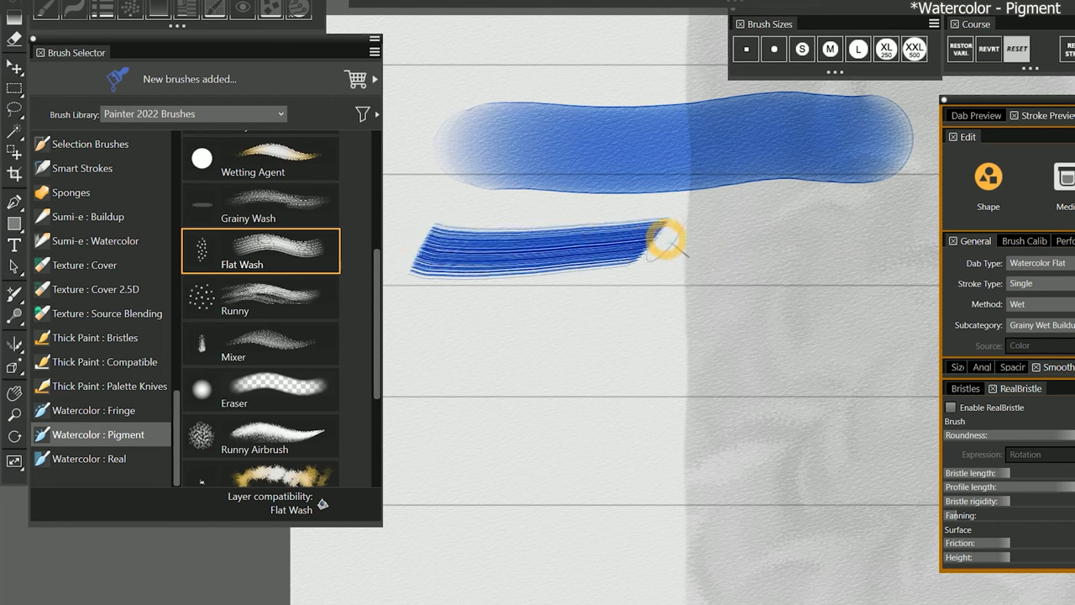
# Paint a streaky blue Flat Wash stroke under the first, then review the Watercolor popup and Method options.
pyautogui.moveTo(667, 241); pyautogui.dragTo(882, 227)
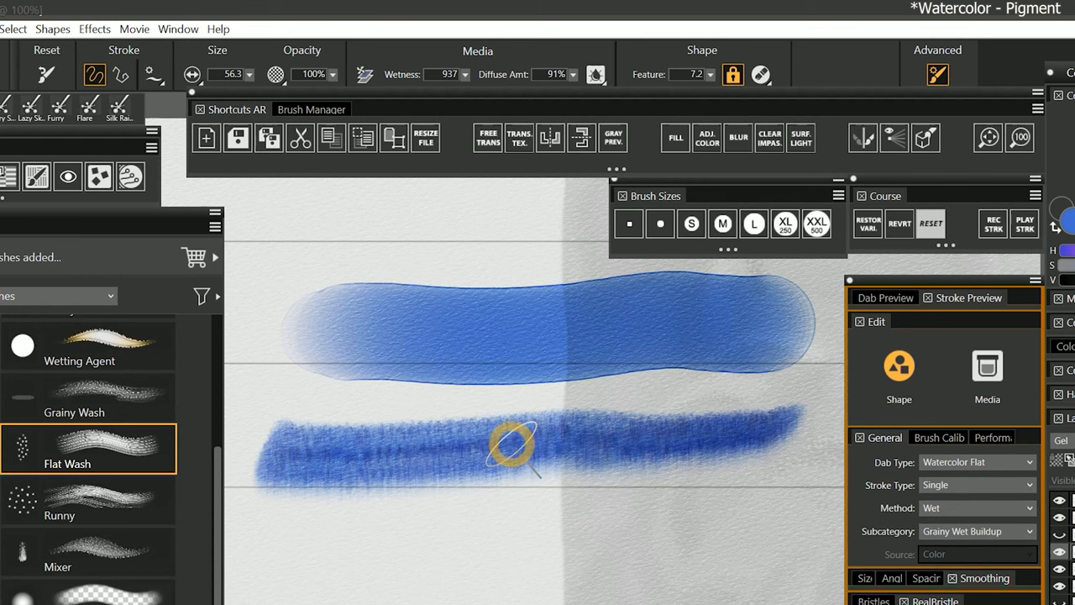
pyautogui.click(596, 74)
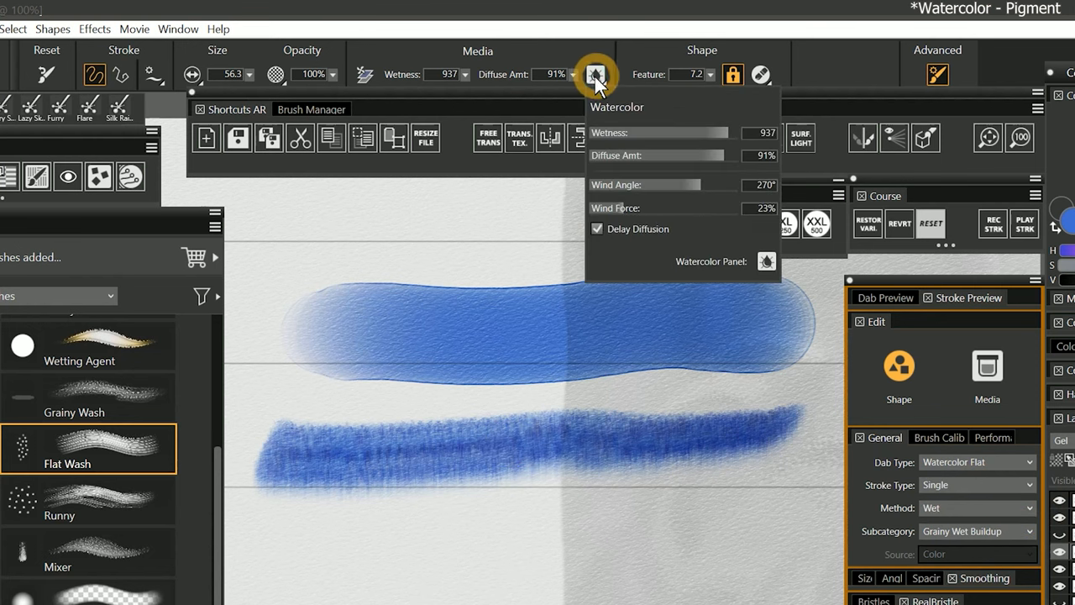
pyautogui.moveTo(676, 110)
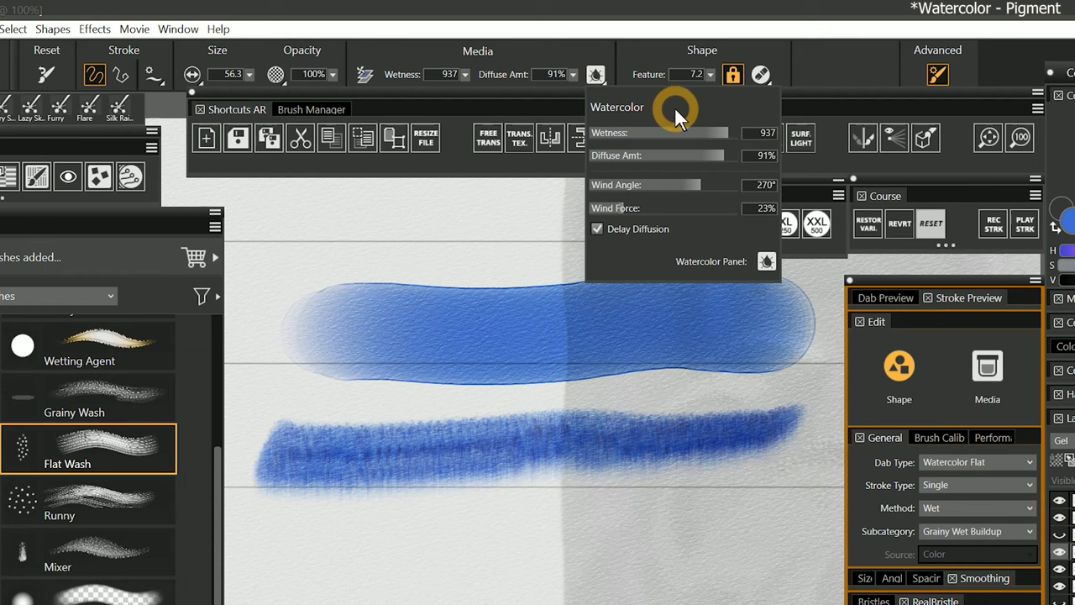
pyautogui.click(678, 109)
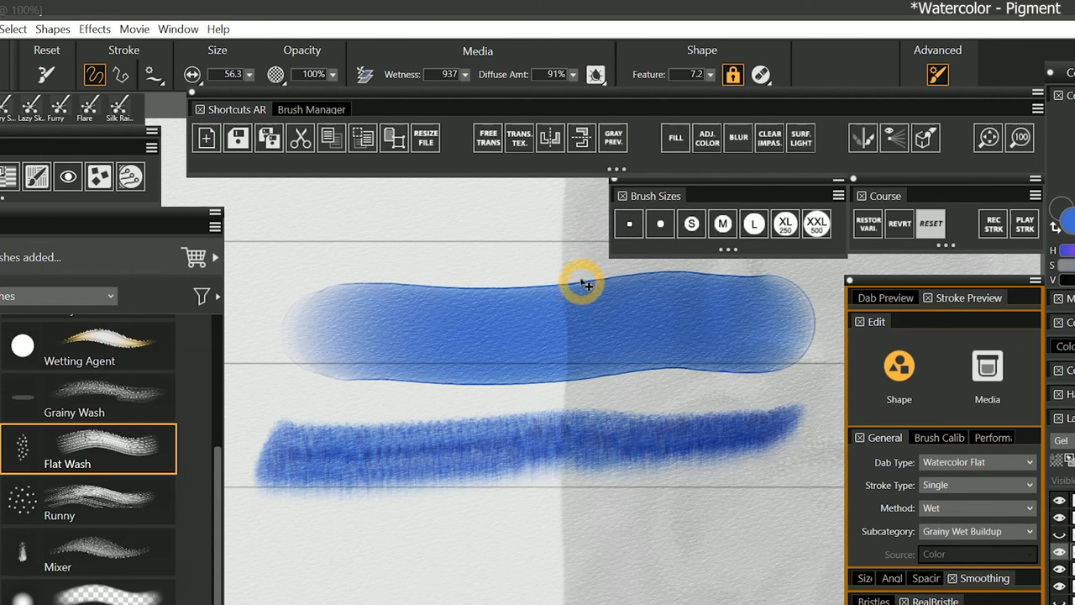
pyautogui.moveTo(550, 328)
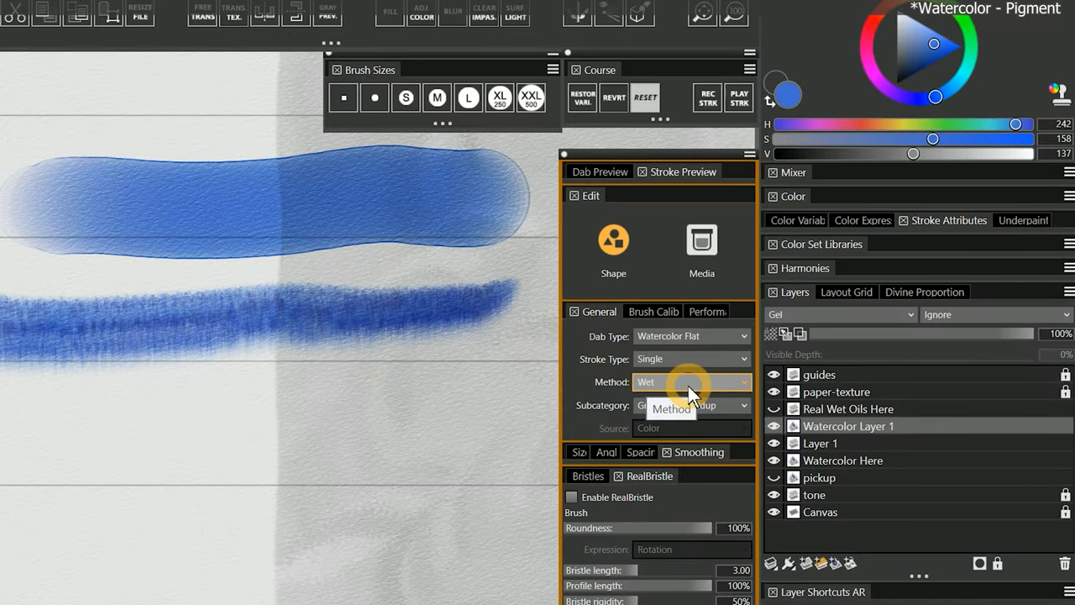
pyautogui.click(689, 381)
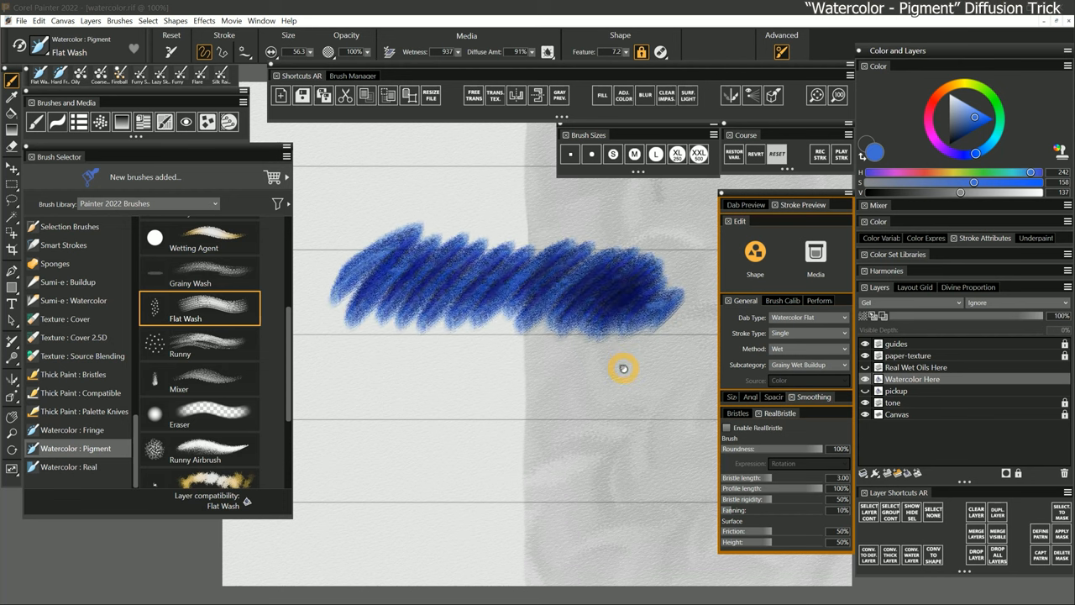
# Diffuse the hatched blue strokes and the new stroke below into soft washes with Spacebar.
pyautogui.press('space')
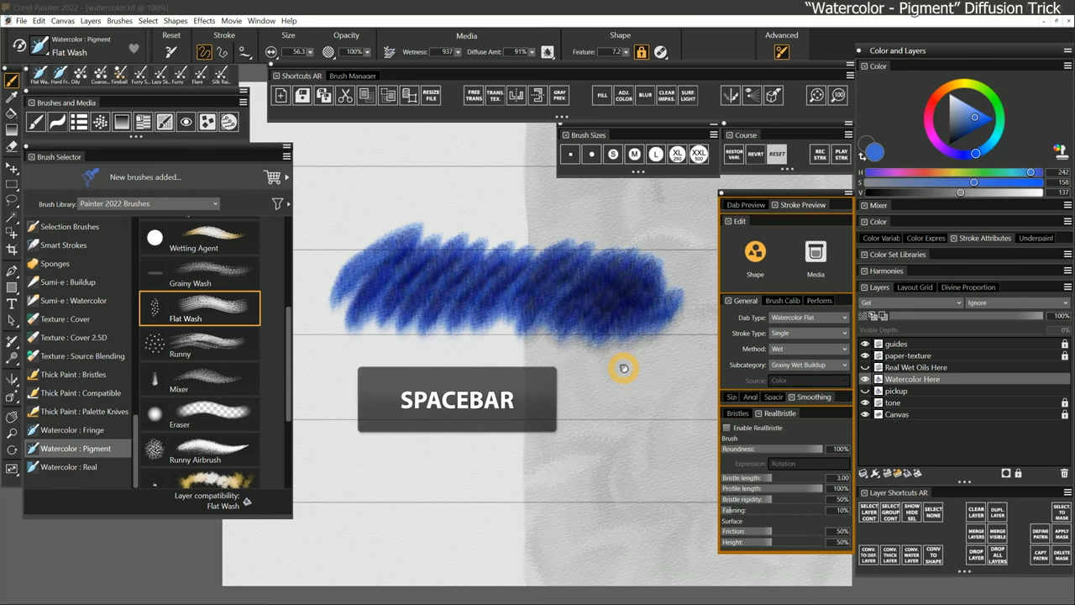
pyautogui.press('space')
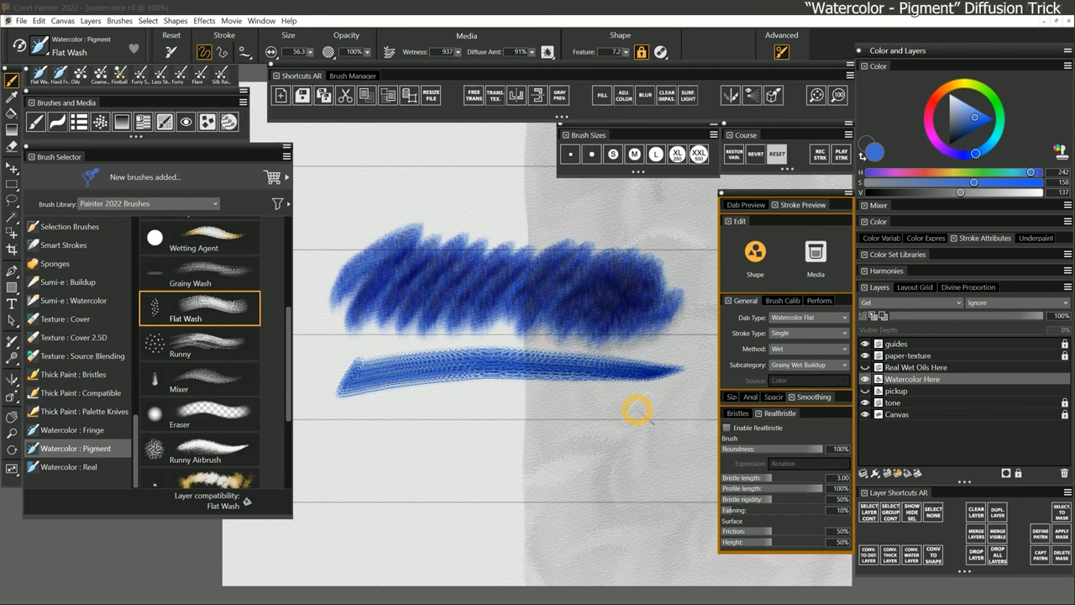
pyautogui.press('space')
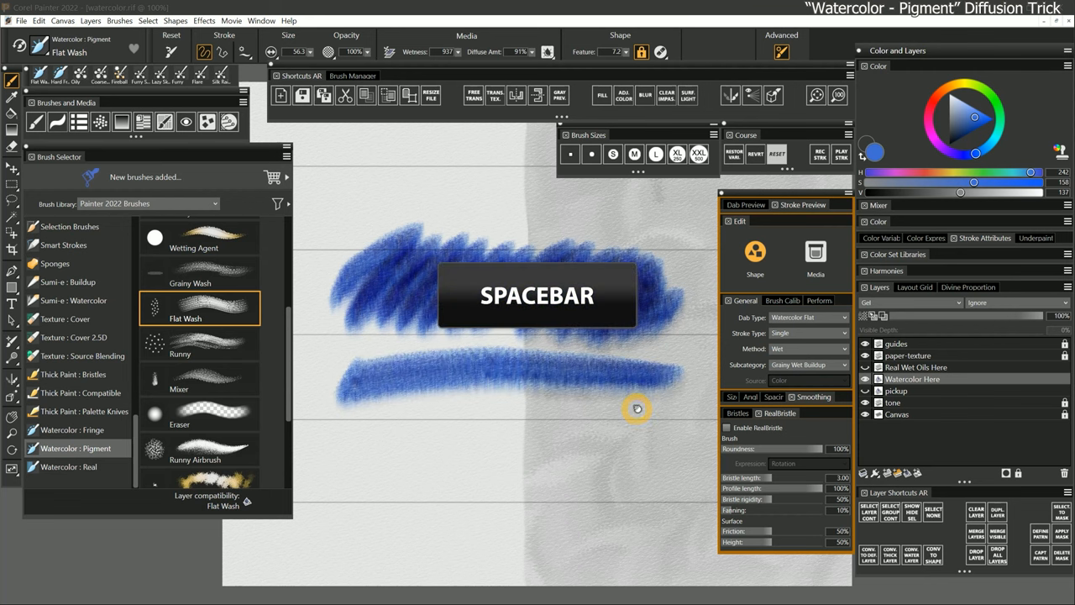
pyautogui.press('space')
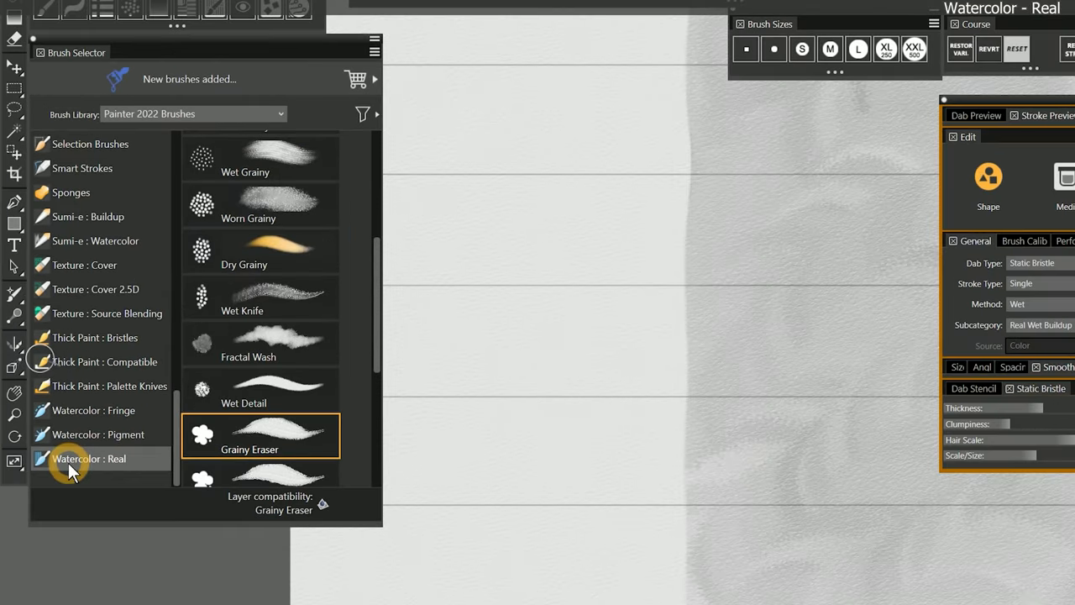
pyautogui.moveTo(299, 227)
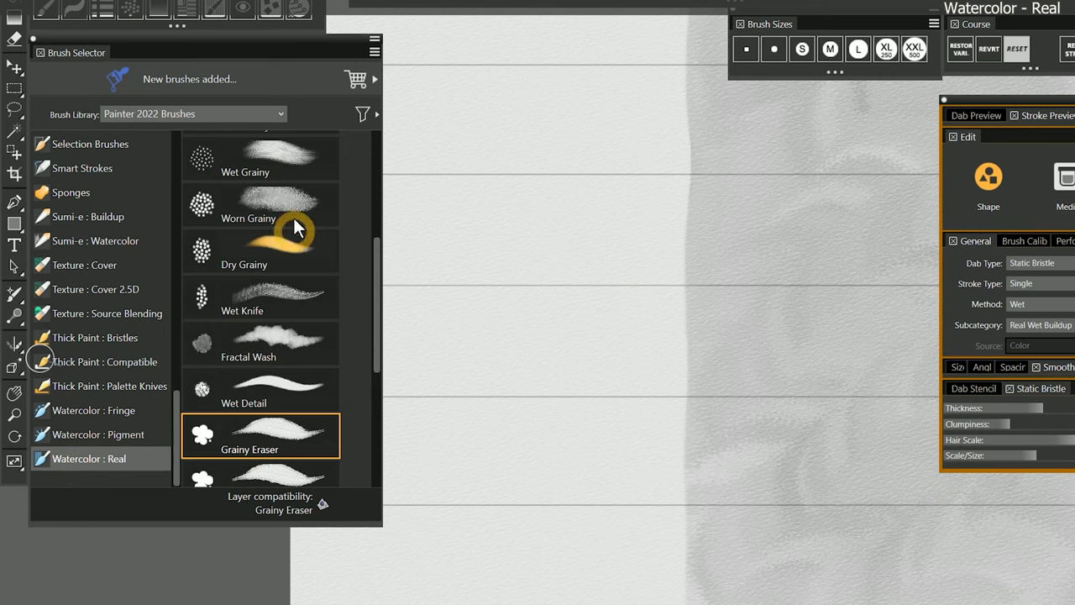
pyautogui.moveTo(352, 269)
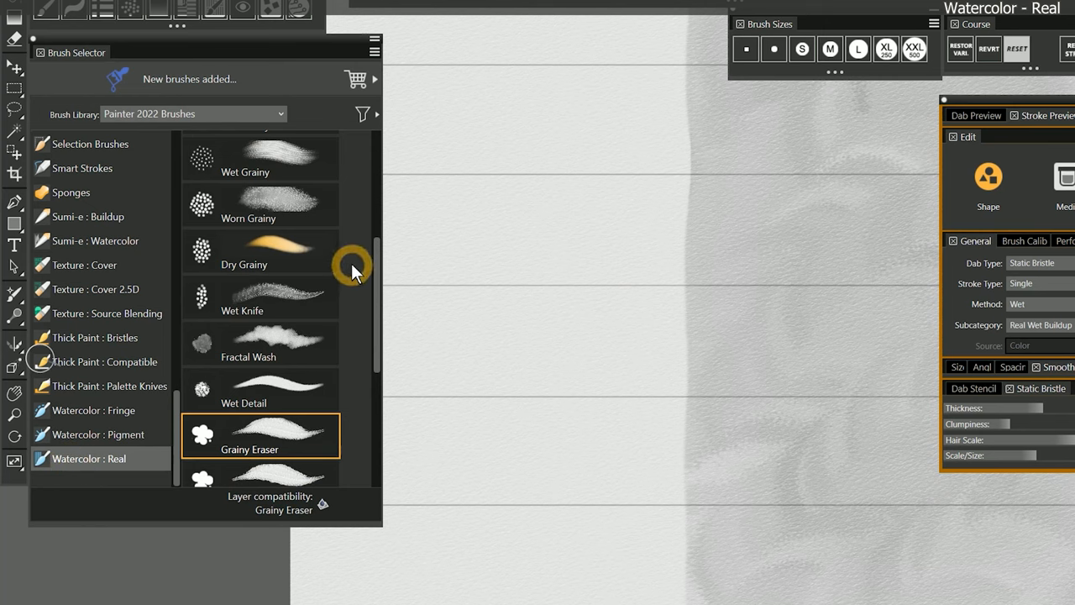
# Paint a pale blue Real Wet stroke with the wet knife brush and adjust its pigment settling rate.
pyautogui.click(261, 298)
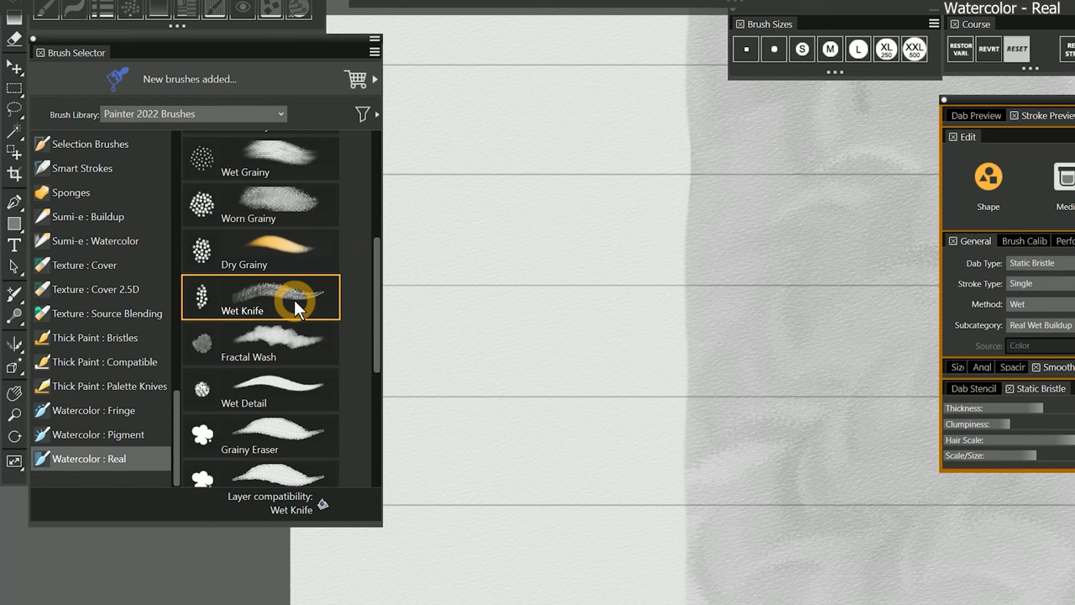
pyautogui.moveTo(445, 180); pyautogui.dragTo(874, 194)
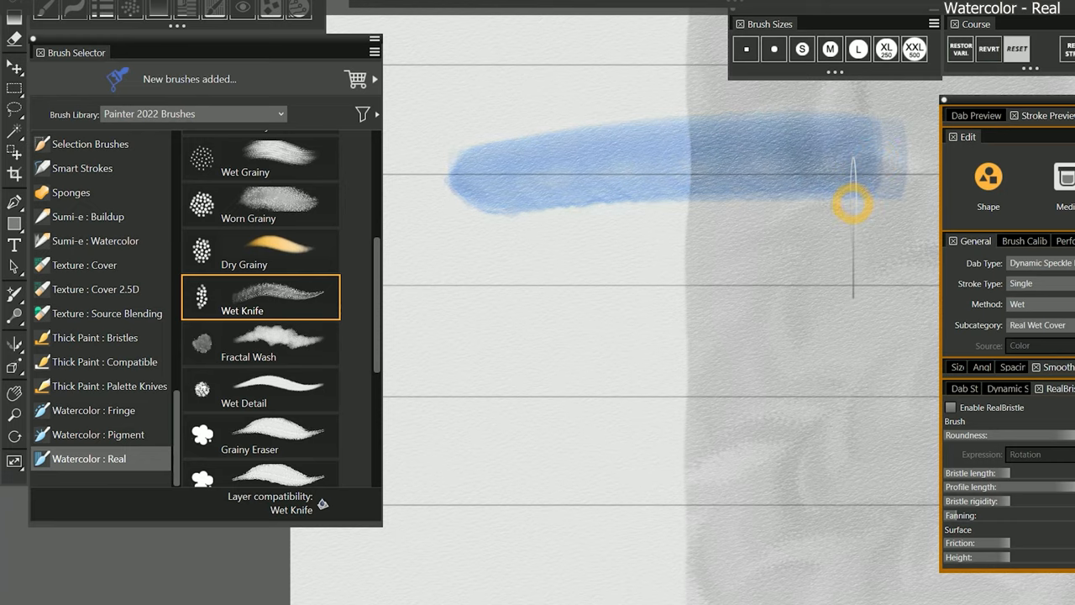
pyautogui.click(661, 74)
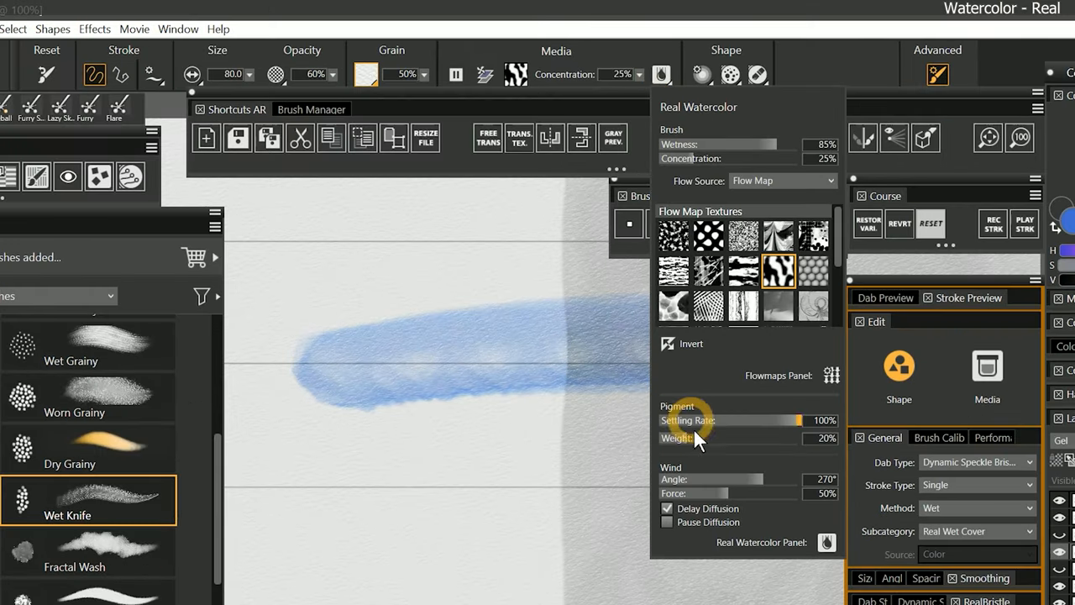
pyautogui.click(812, 238)
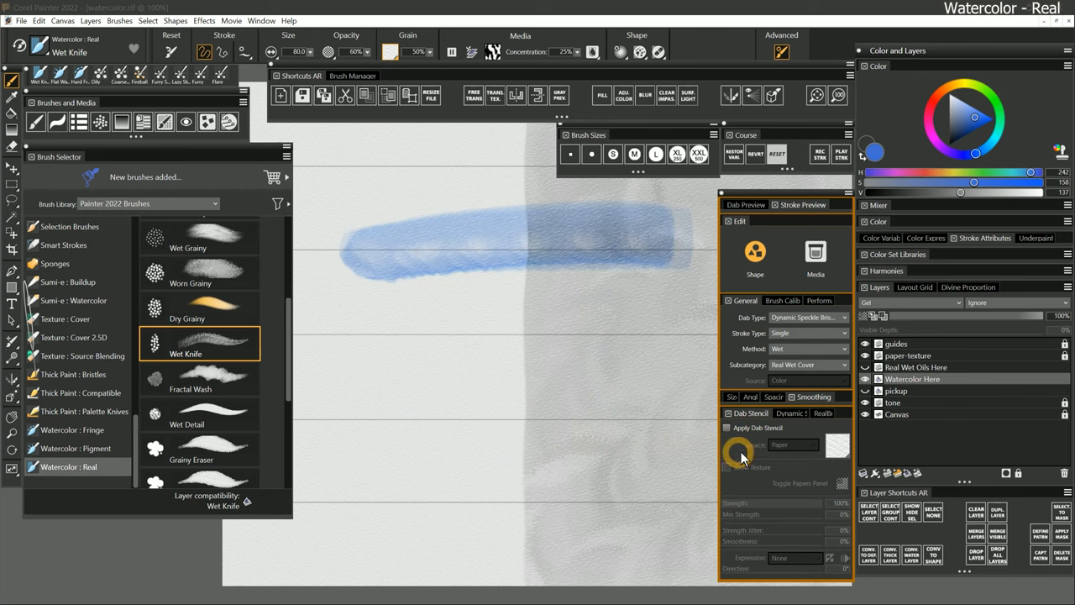
# Change the brush subcategory to Grainy Wet Abrasive for the comparison stroke.
pyautogui.click(728, 427)
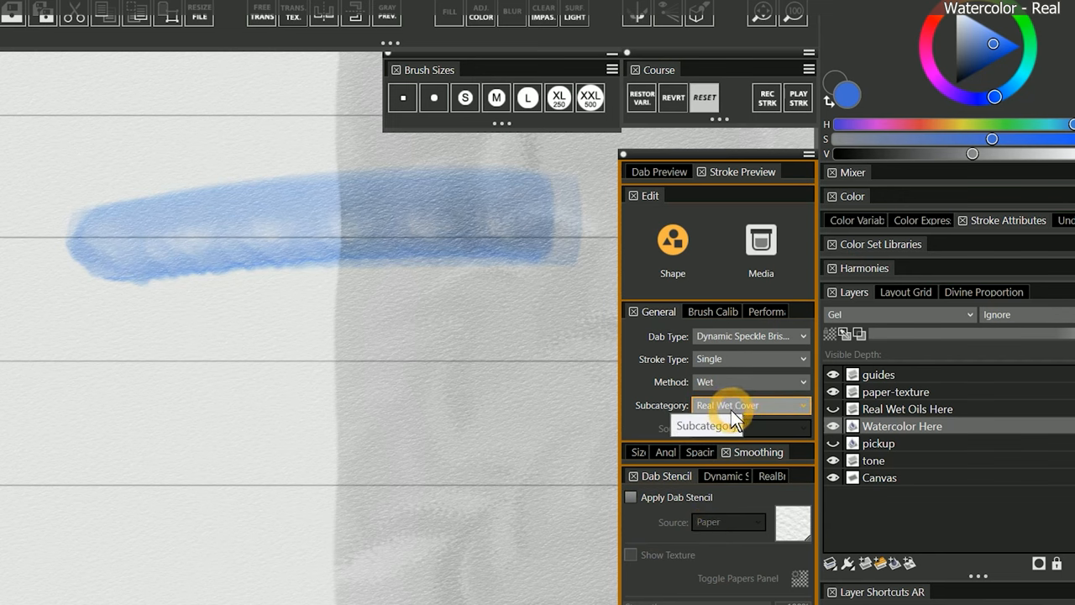
pyautogui.click(750, 405)
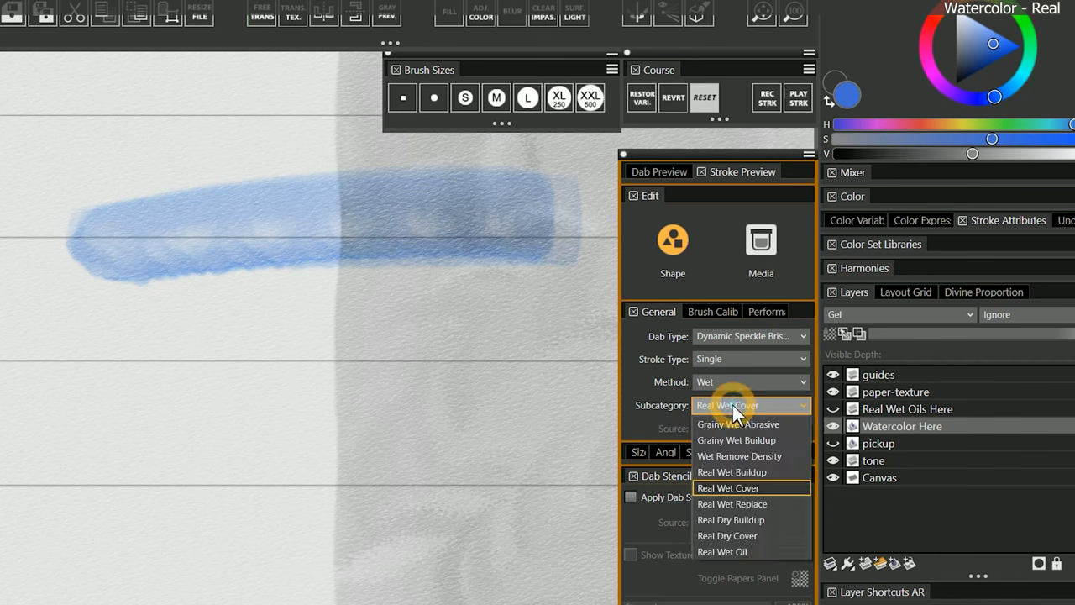
pyautogui.click(735, 424)
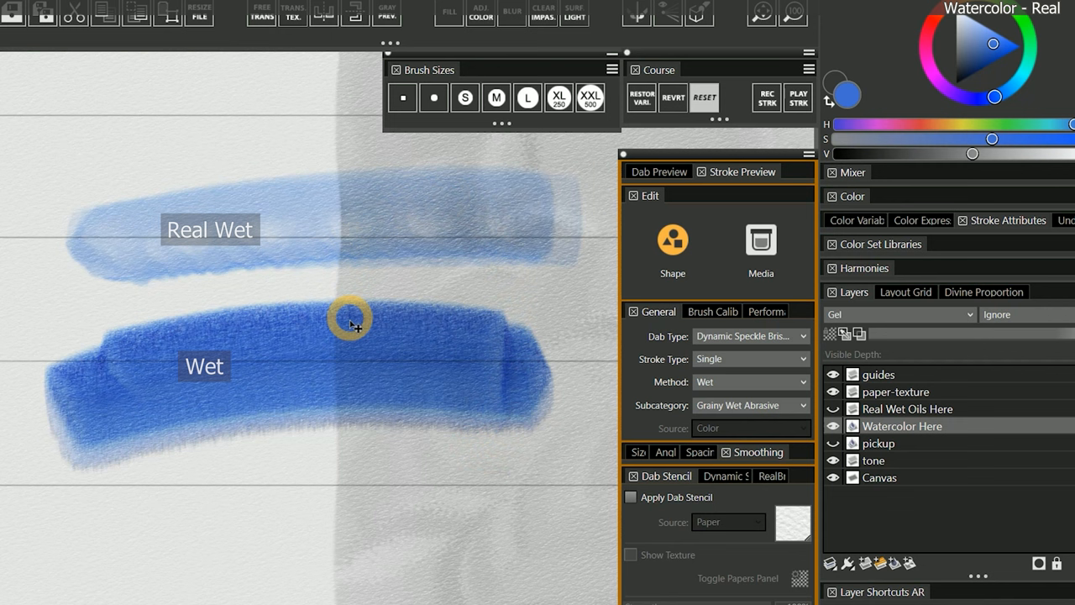
pyautogui.moveTo(488, 363)
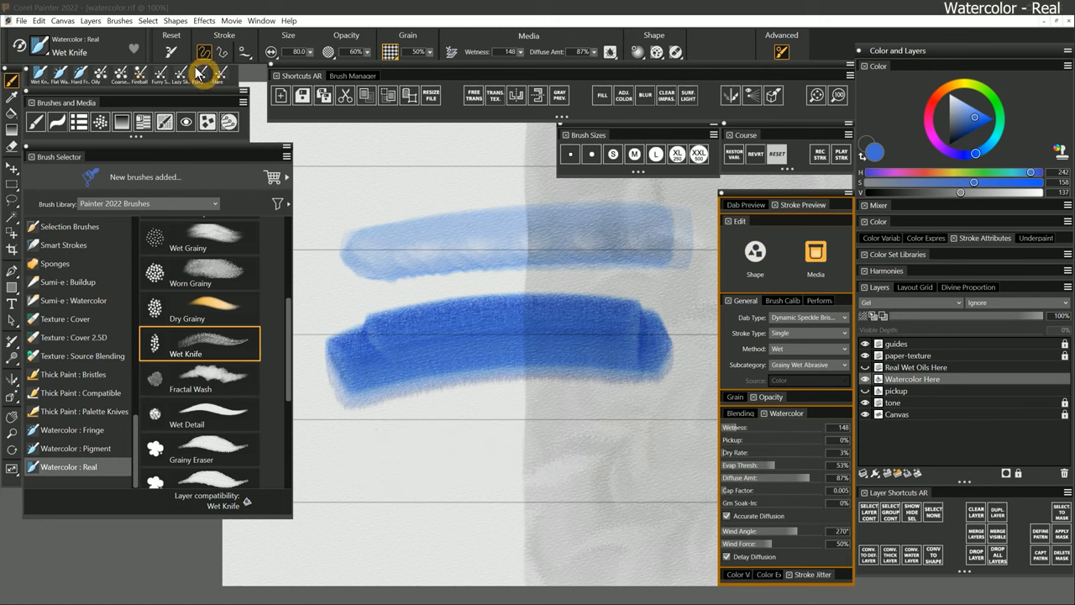
# Switch to the Real Wet Cover variant and review the Watercolor and Real Watercolor panels' Flow and Source options.
pyautogui.click(807, 365)
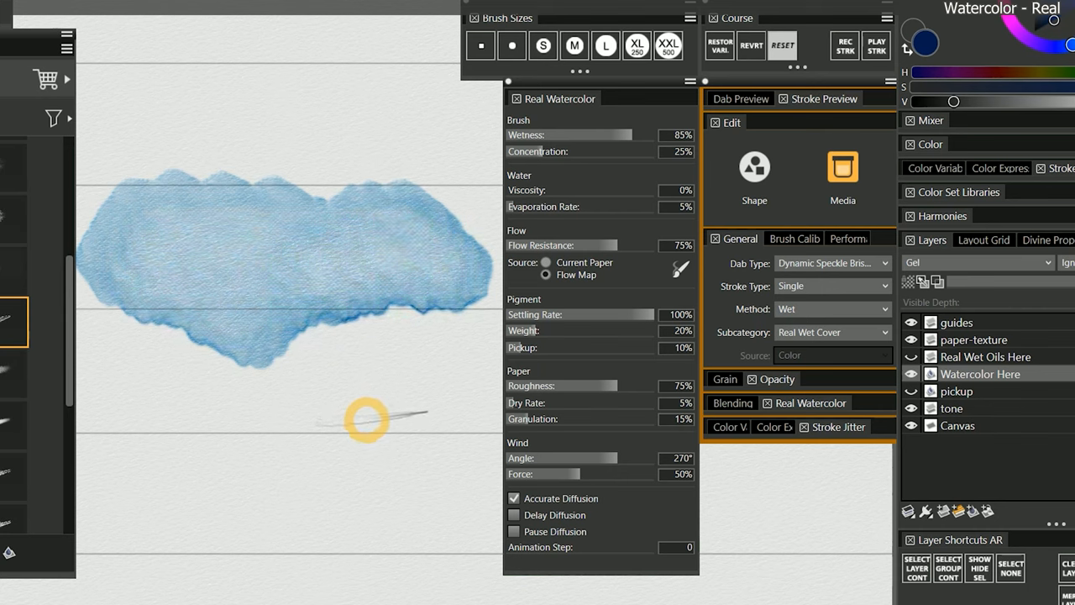
pyautogui.click(832, 331)
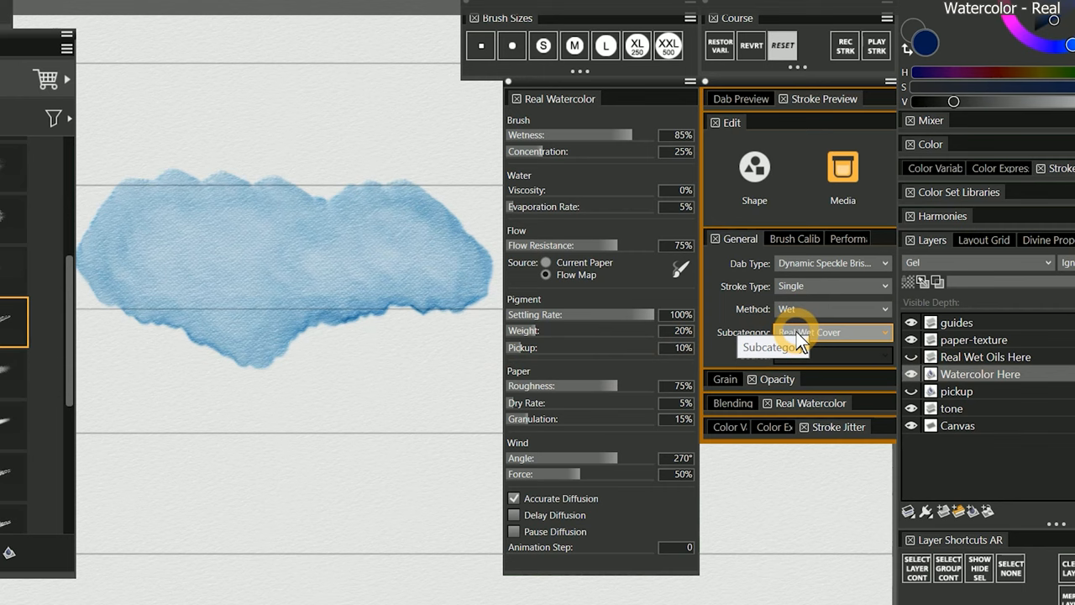
pyautogui.click(831, 331)
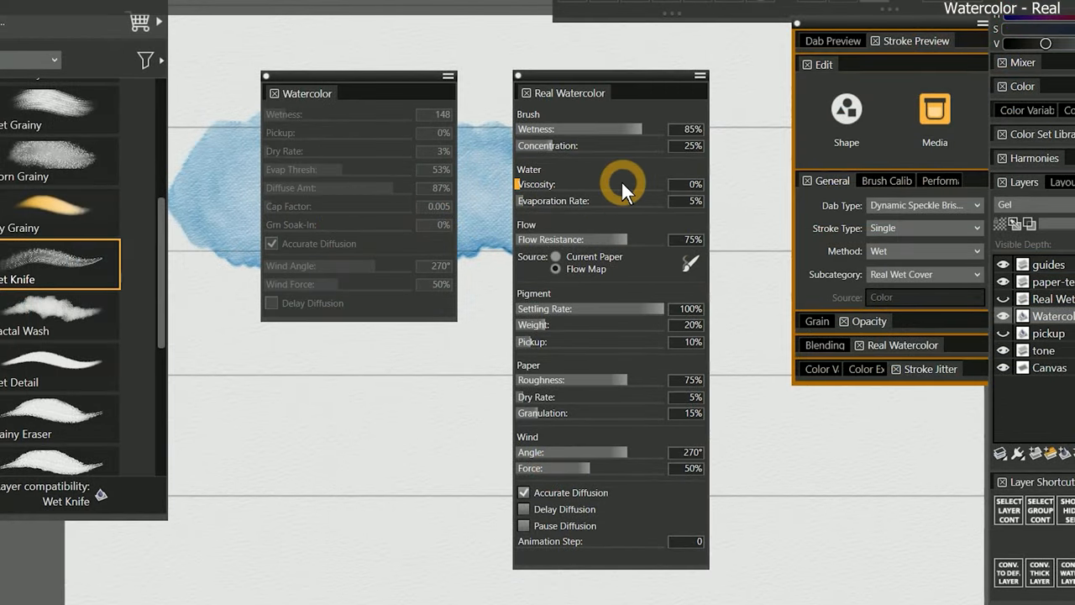
pyautogui.click(555, 268)
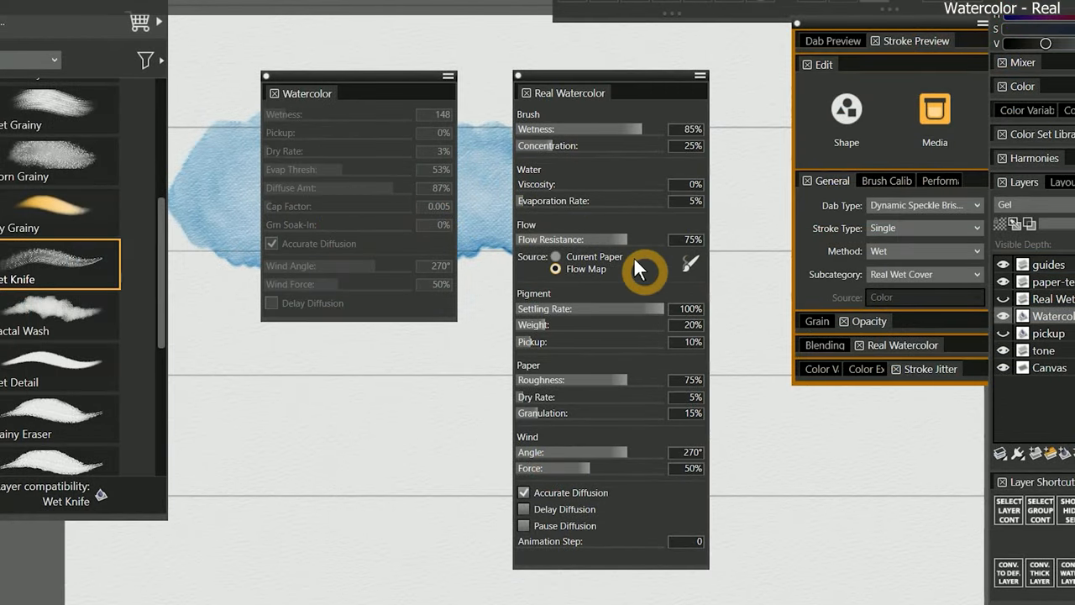
pyautogui.moveTo(384, 250)
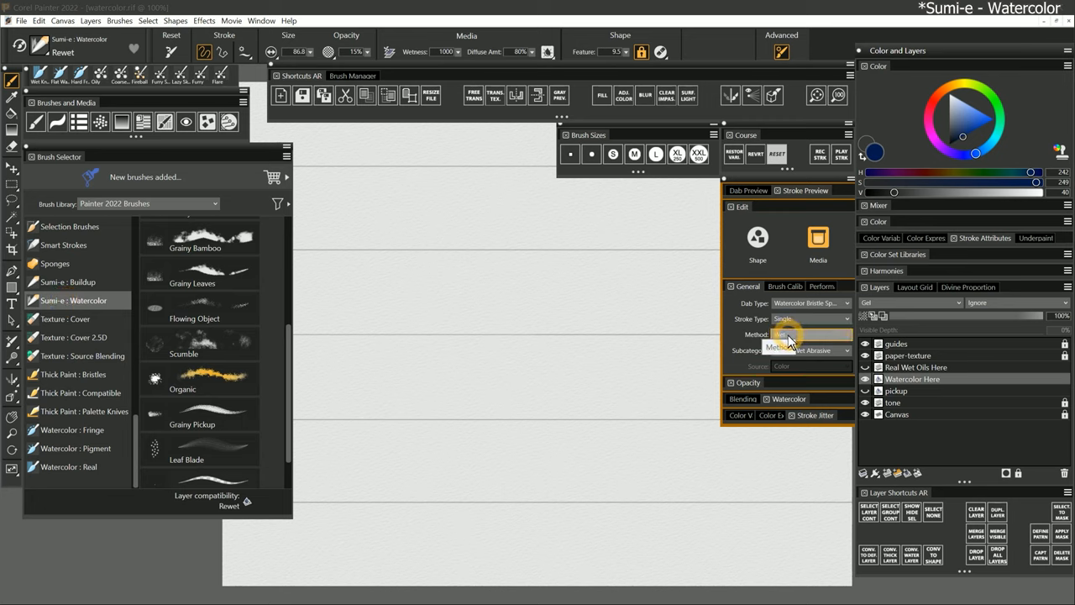
# Paint a test stroke with the Sumi-e Grainy Bamboo watercolor brush.
pyautogui.click(195, 236)
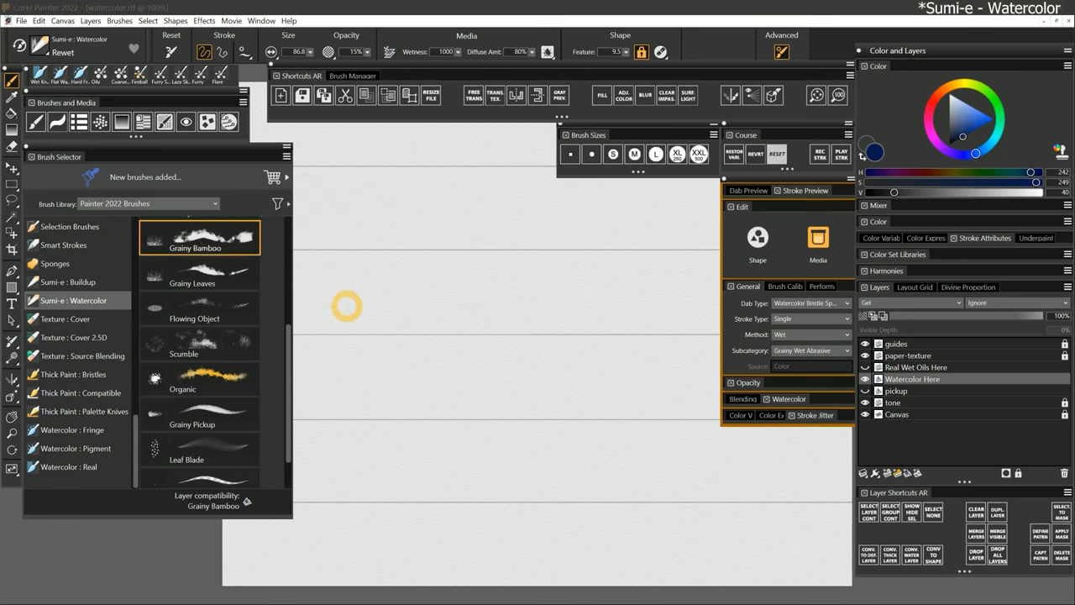
pyautogui.moveTo(336, 303); pyautogui.dragTo(638, 311)
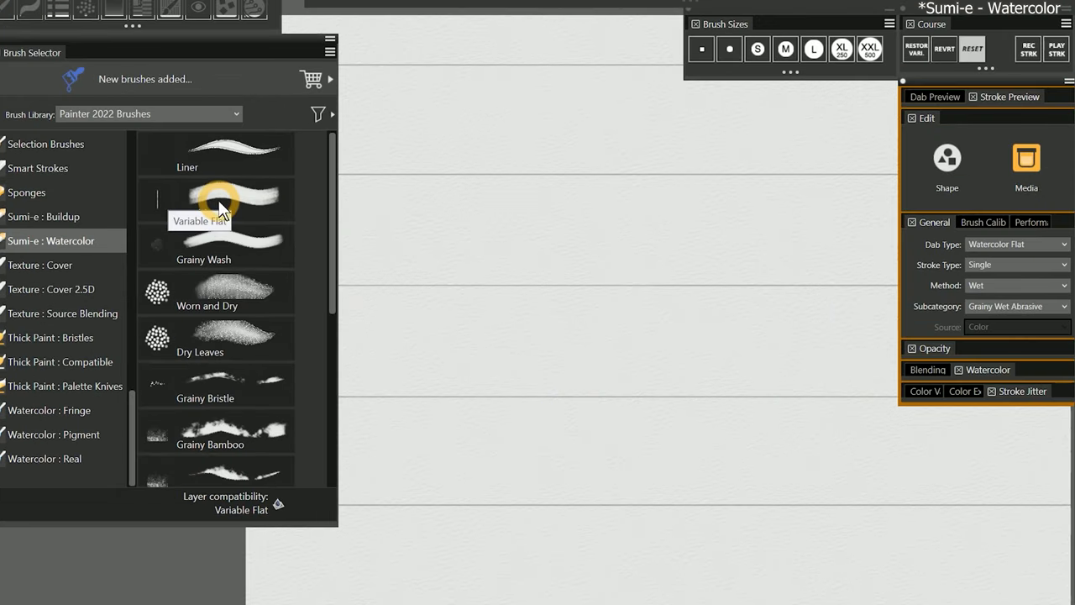
# Paint overlapping flat blue strokes with the Sumi-e Variable Flat brush.
pyautogui.click(215, 199)
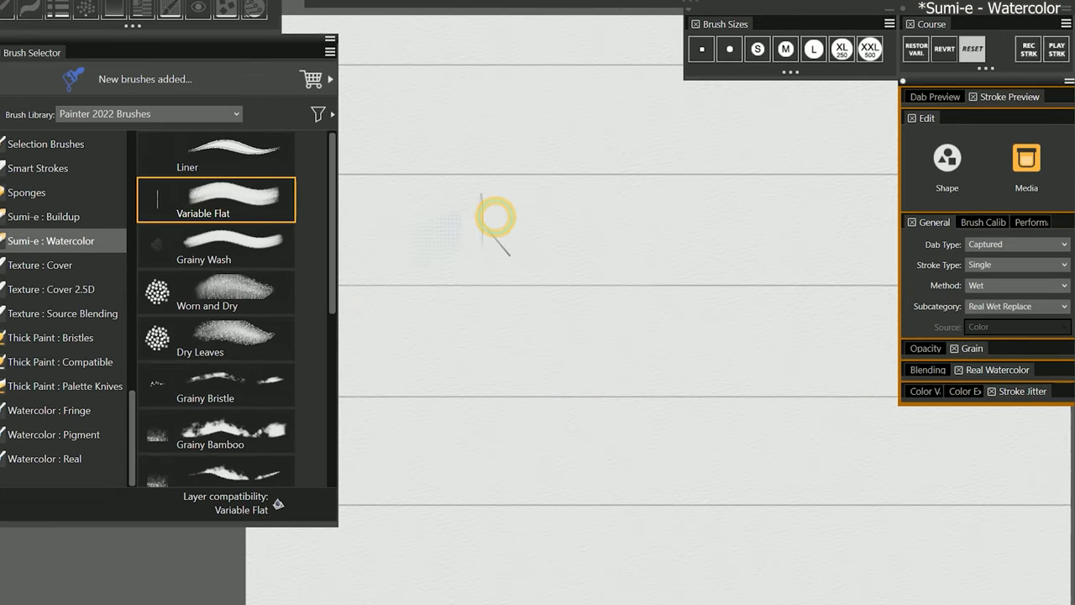
pyautogui.moveTo(496, 218); pyautogui.dragTo(529, 336)
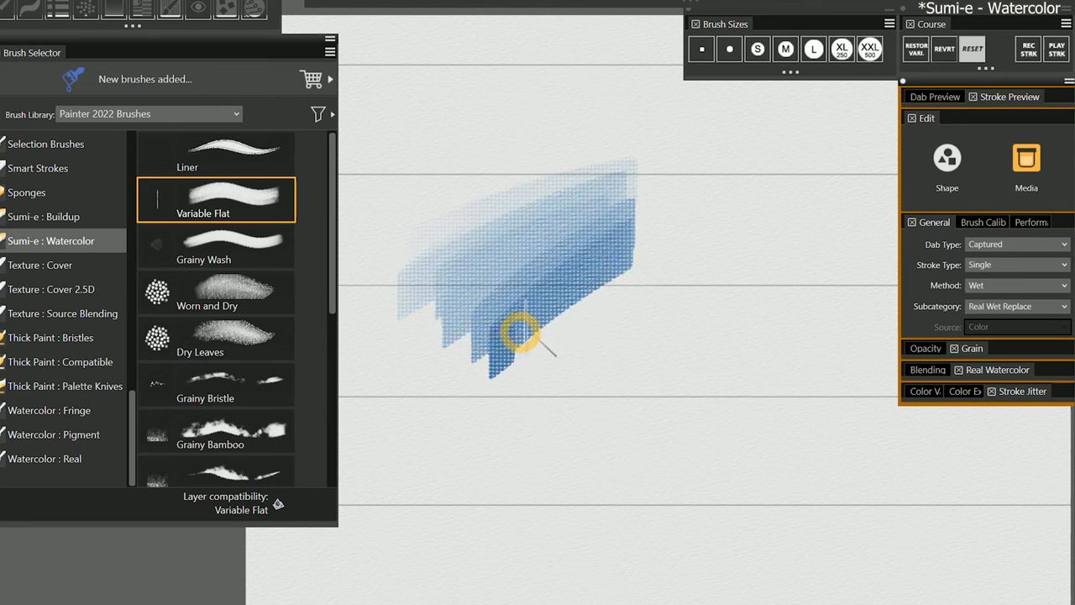
pyautogui.moveTo(529, 332); pyautogui.dragTo(668, 374)
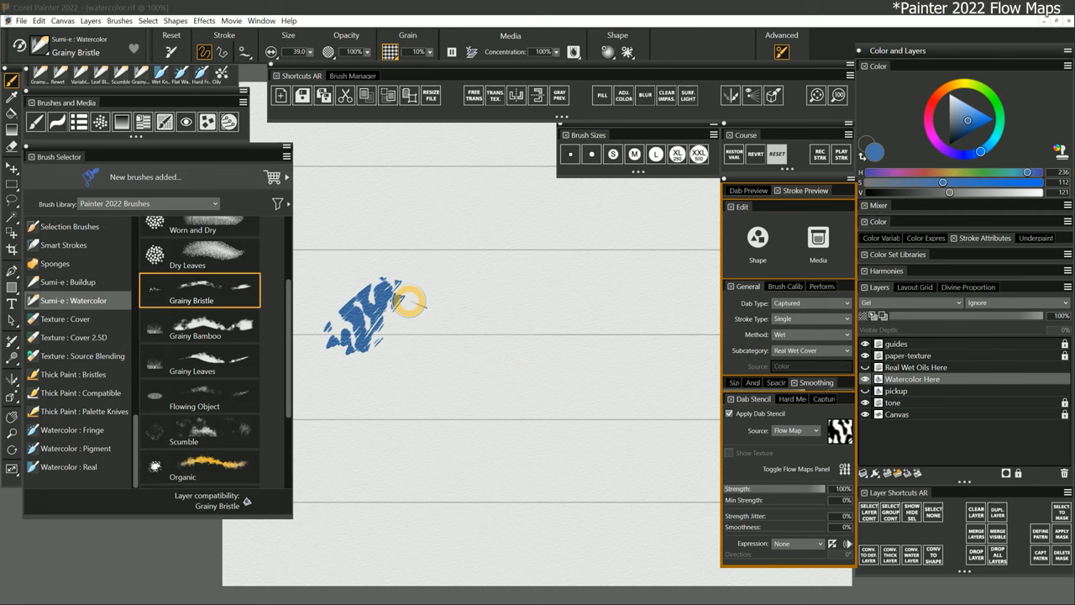
# Paint vertical Grainy Bristle strokes textured by different flow maps such as Rock Face.
pyautogui.moveTo(403, 302); pyautogui.dragTo(525, 348)
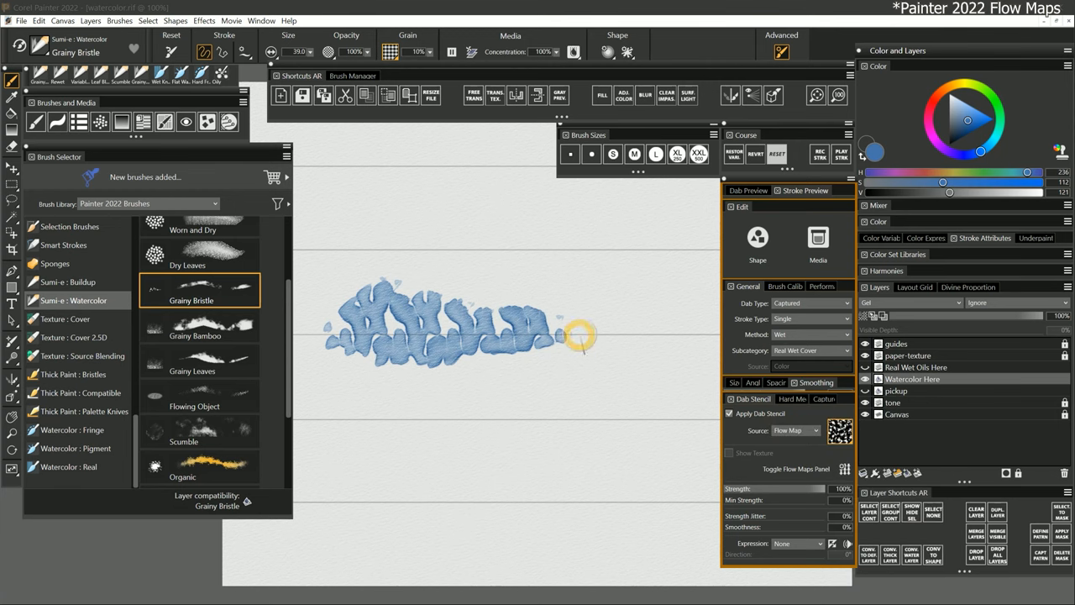
pyautogui.moveTo(575, 336); pyautogui.dragTo(676, 460)
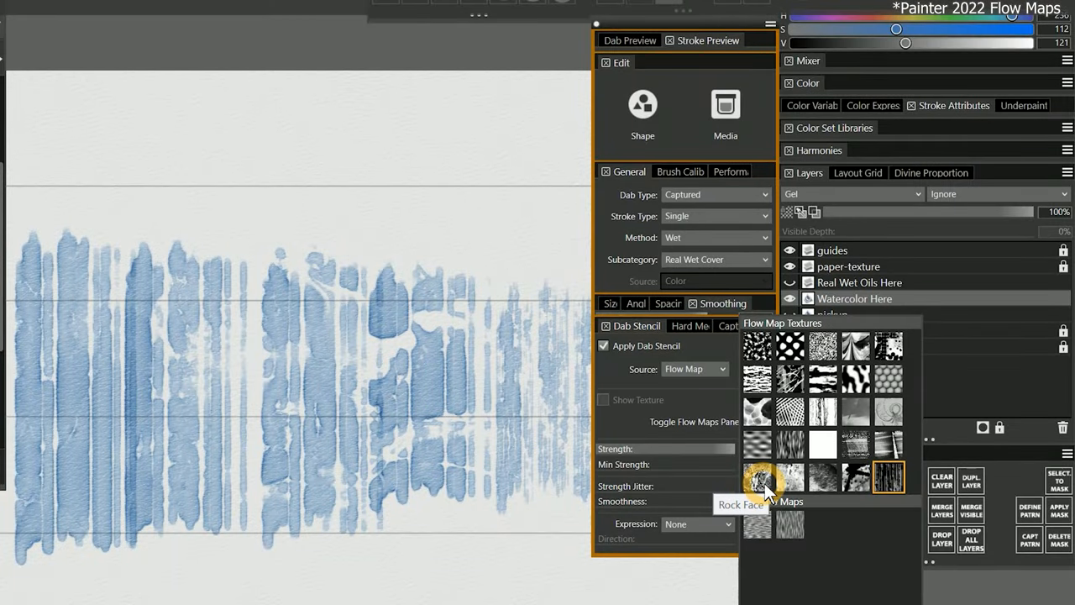
pyautogui.moveTo(823, 478)
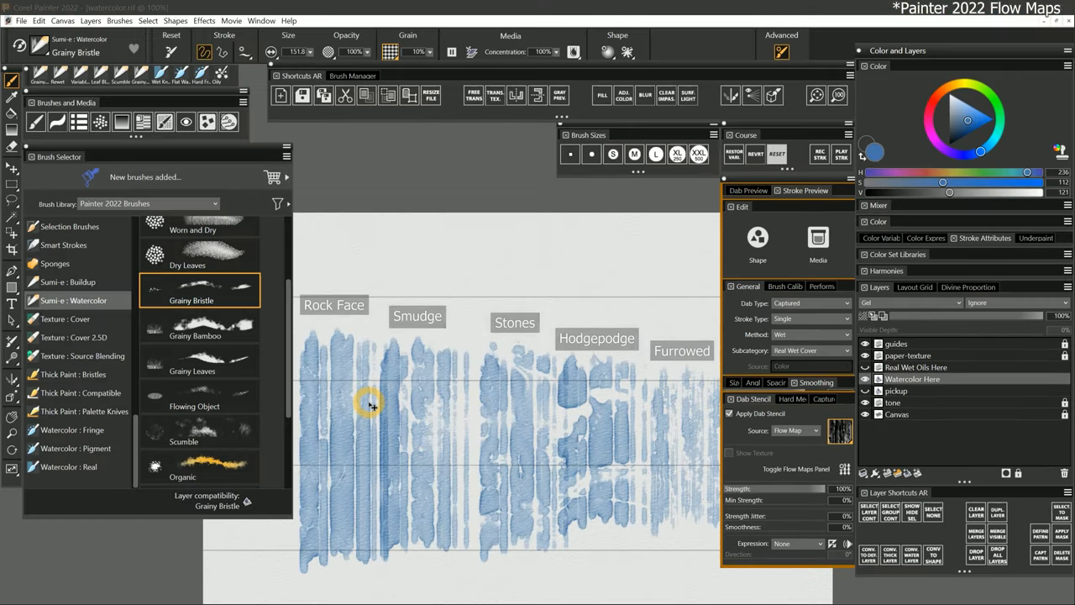
pyautogui.moveTo(407, 417)
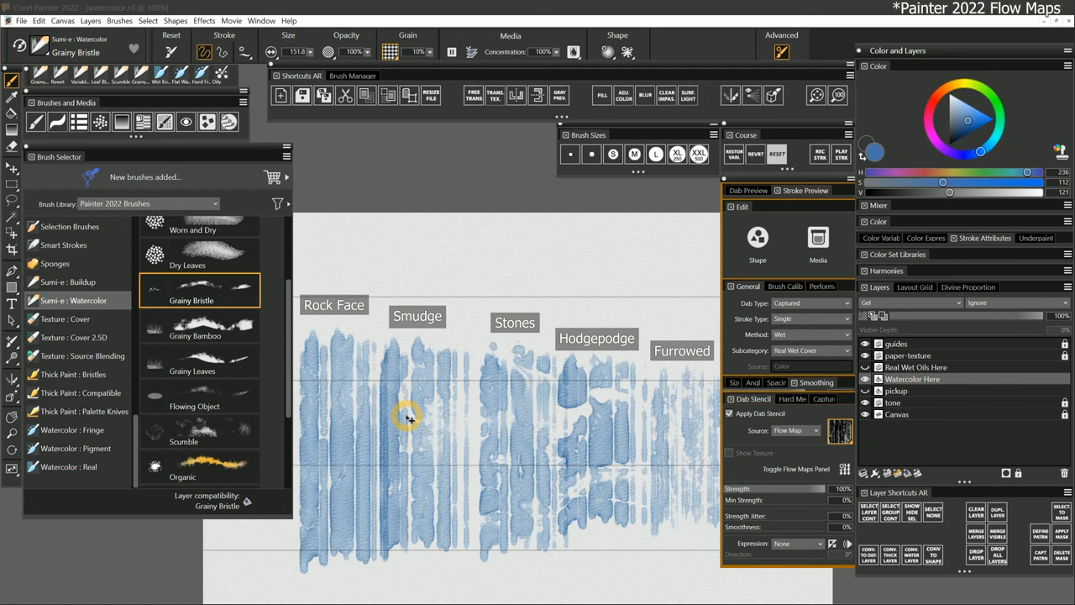
pyautogui.moveTo(323, 389)
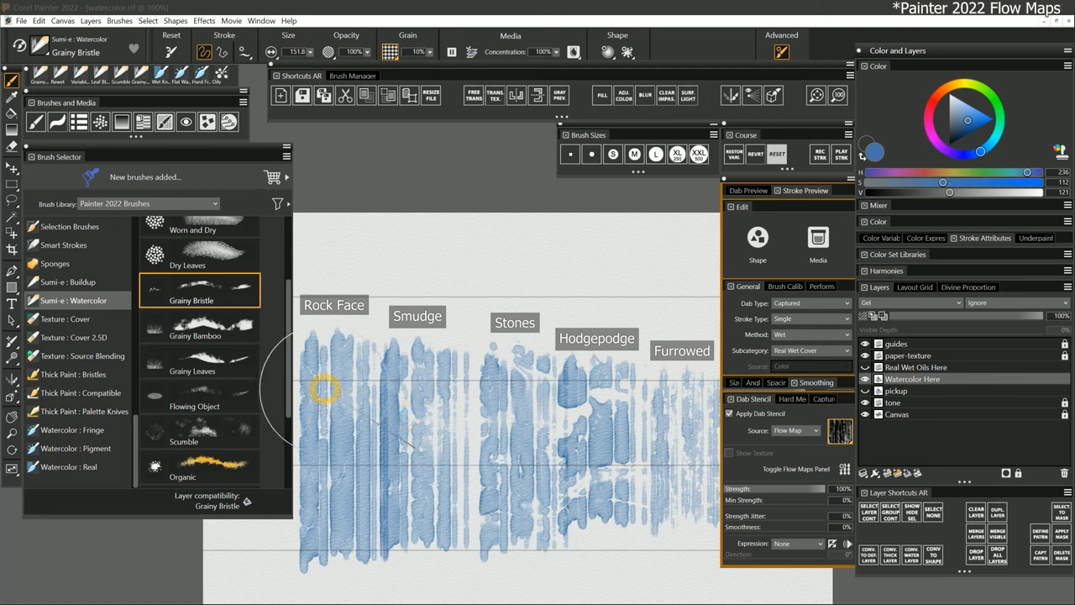
pyautogui.moveTo(326, 389); pyautogui.dragTo(567, 523)
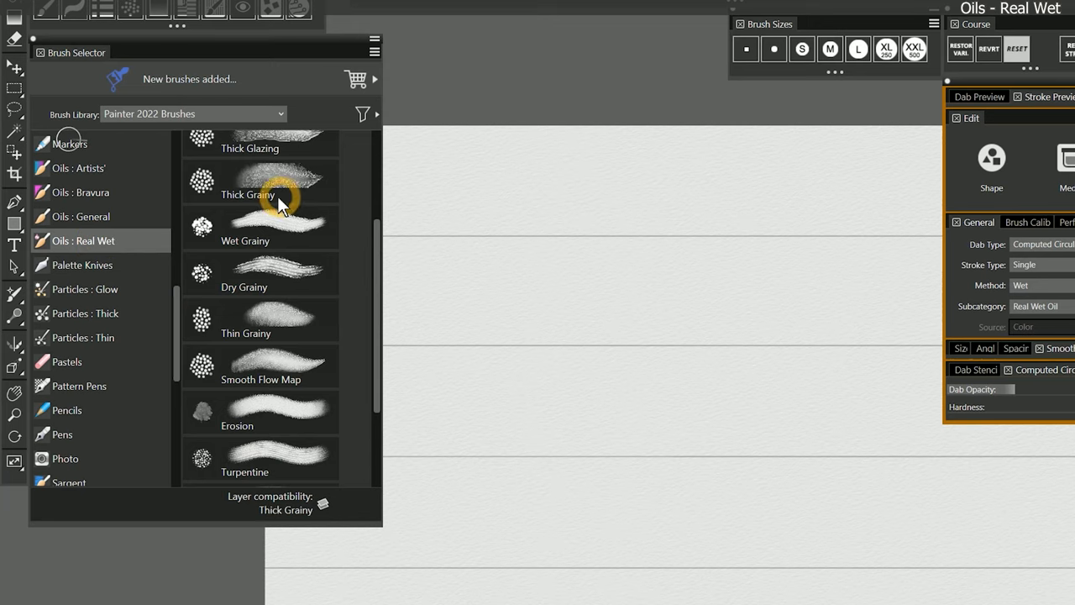
pyautogui.moveTo(311, 281)
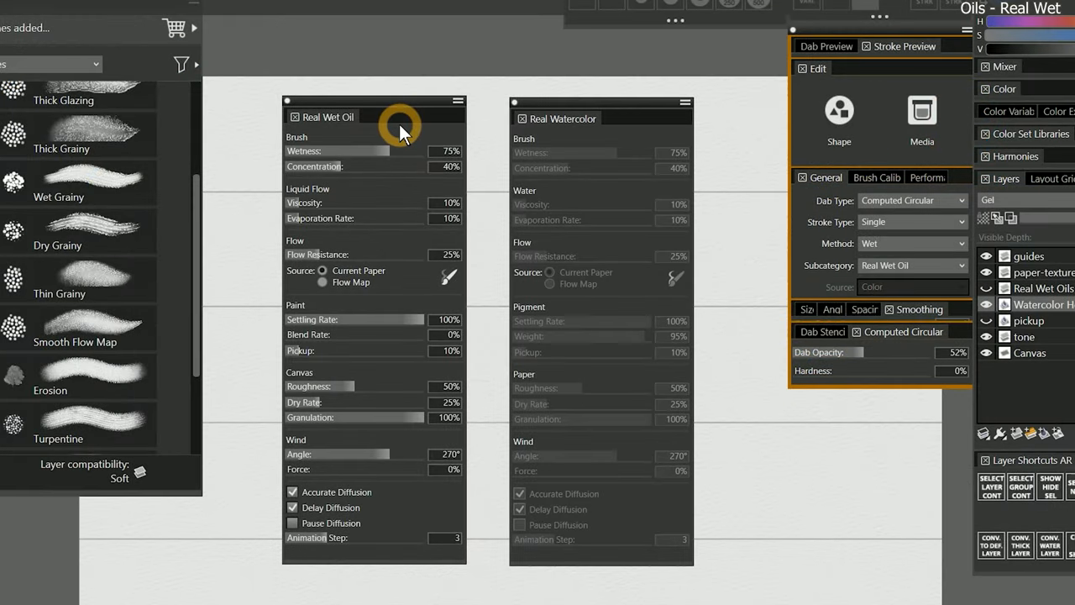
pyautogui.moveTo(619, 130)
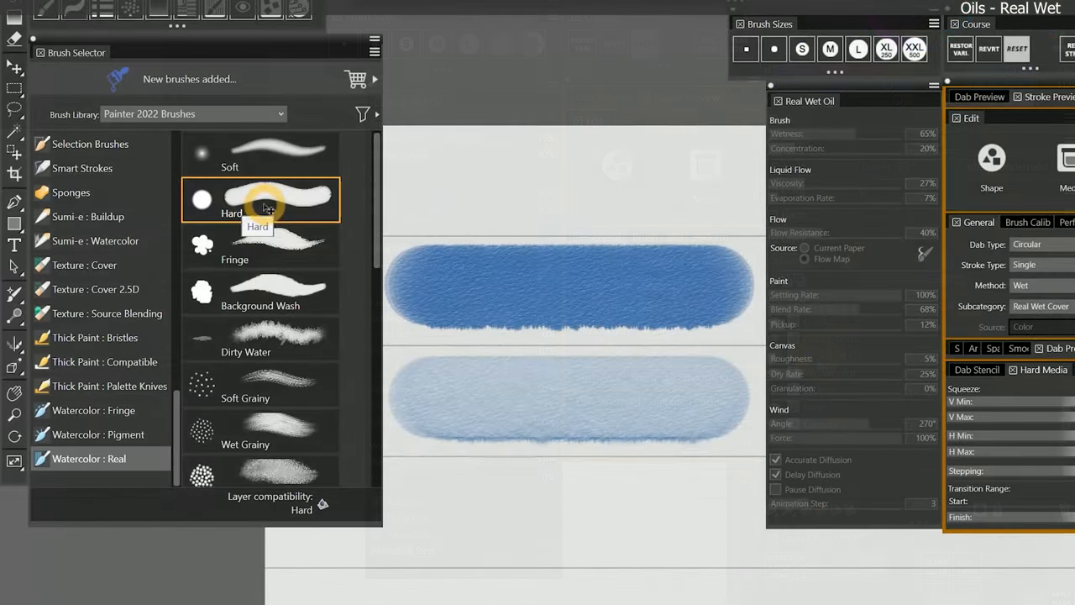
pyautogui.moveTo(579, 338)
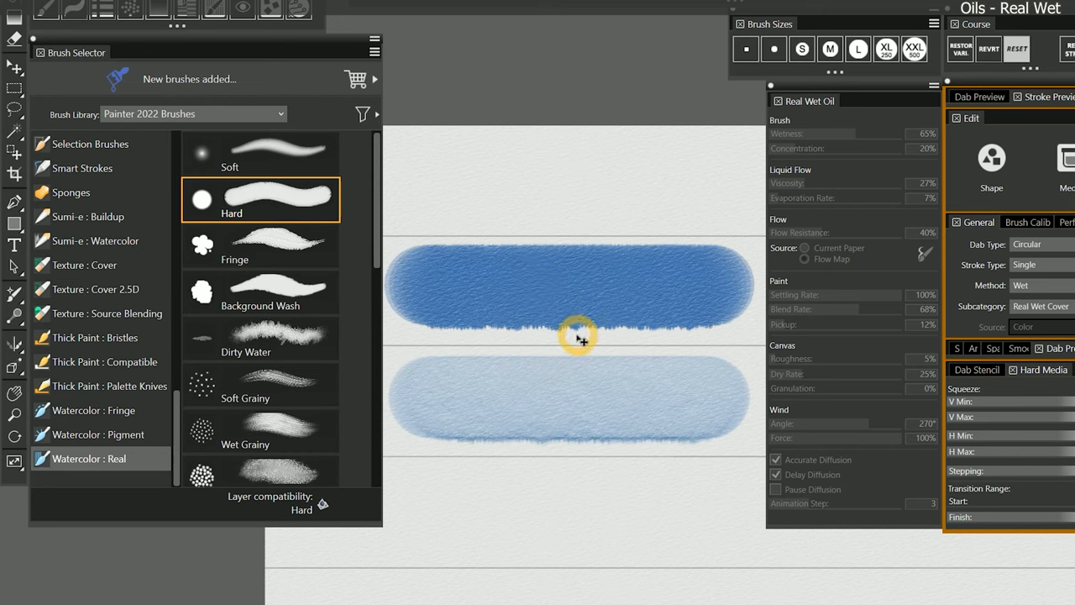
pyautogui.moveTo(542, 307)
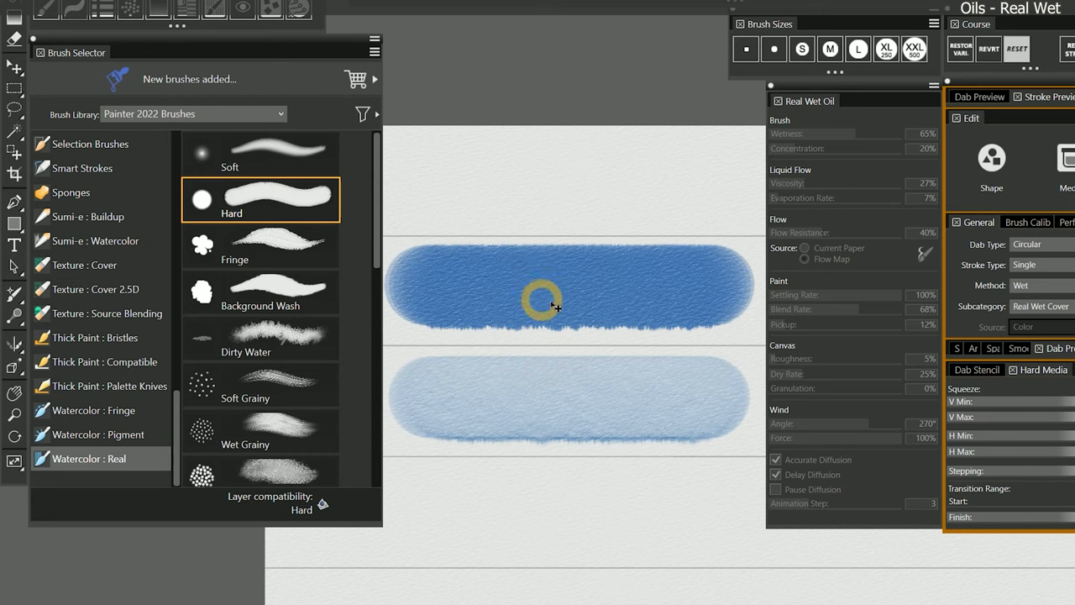
pyautogui.moveTo(575, 424)
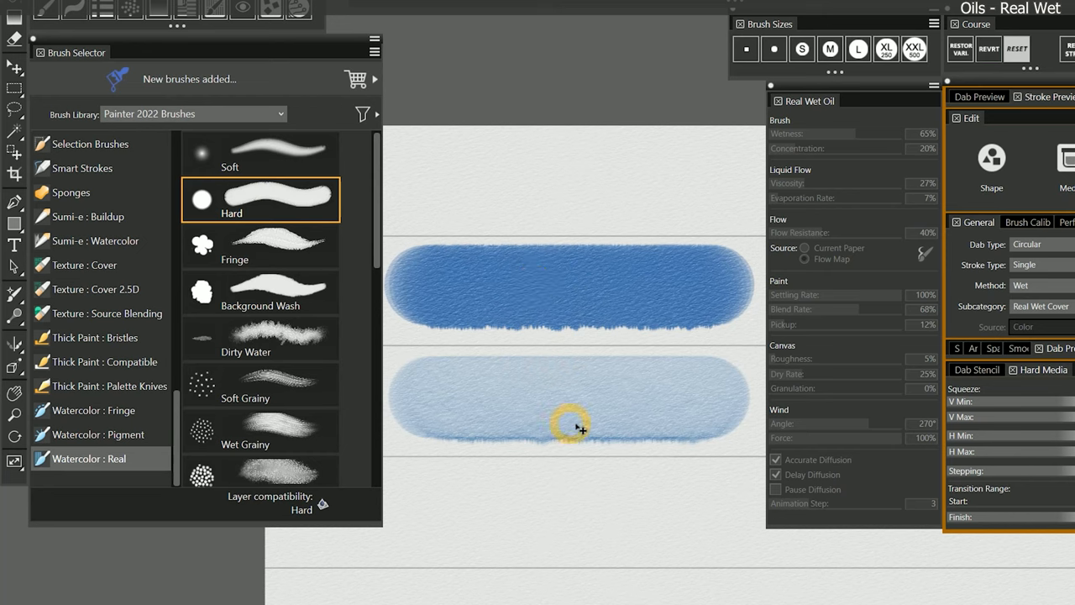
pyautogui.moveTo(613, 366)
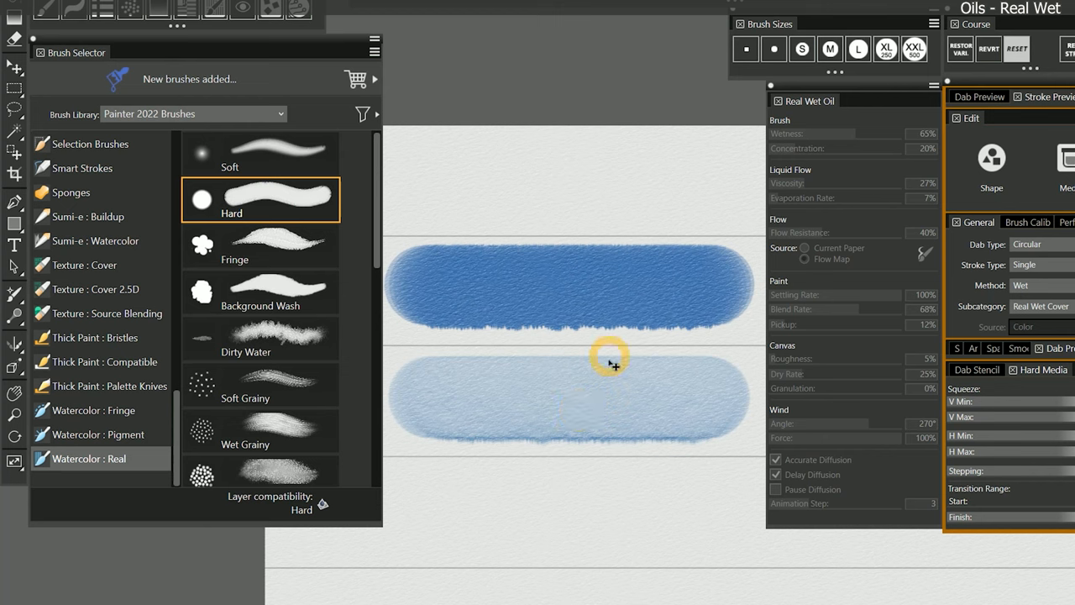
pyautogui.moveTo(628, 382)
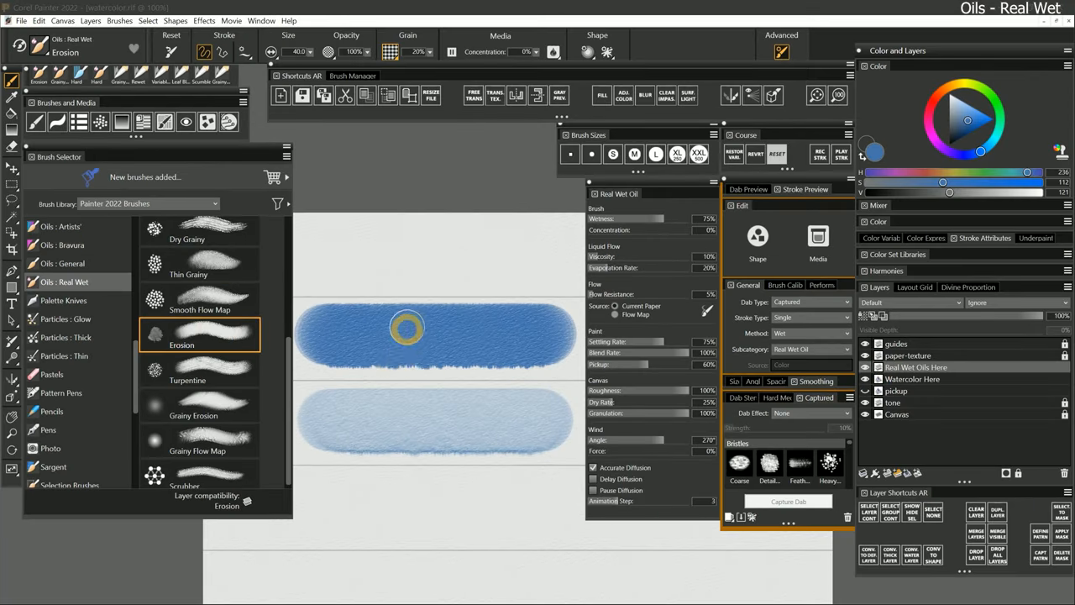
# Lift a pale patch from the dark stroke with Erosion, then switch to Turpentine to spread it.
pyautogui.moveTo(408, 328); pyautogui.dragTo(466, 362)
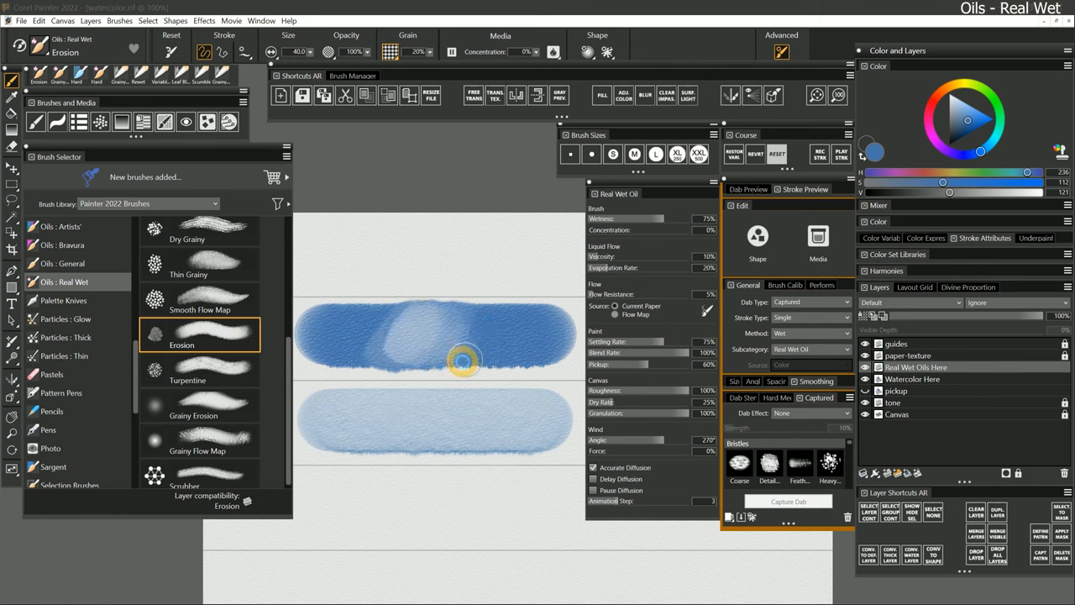
pyautogui.click(200, 371)
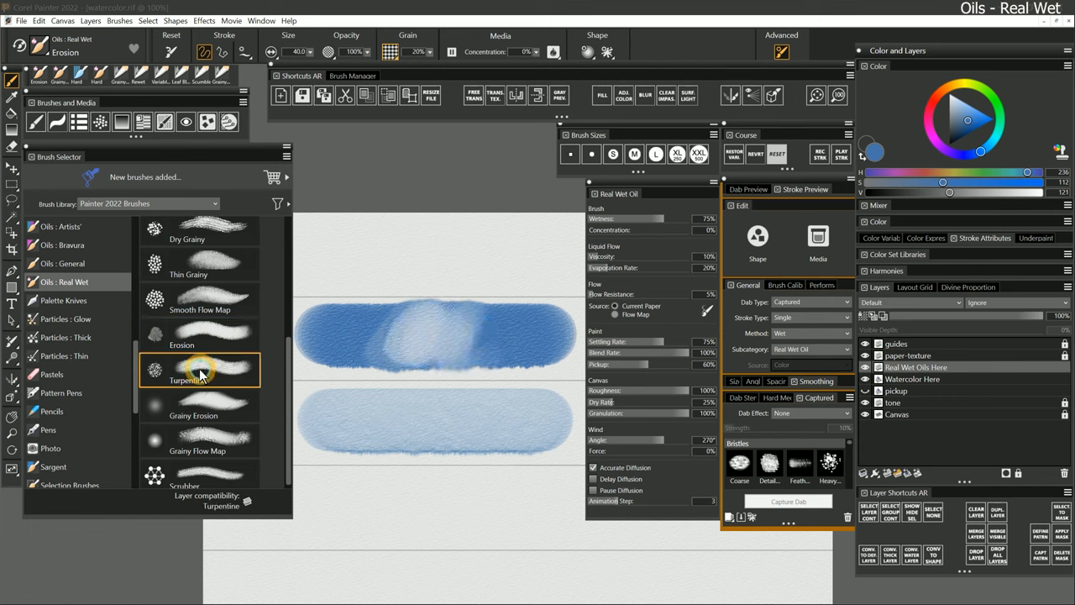
pyautogui.click(188, 369)
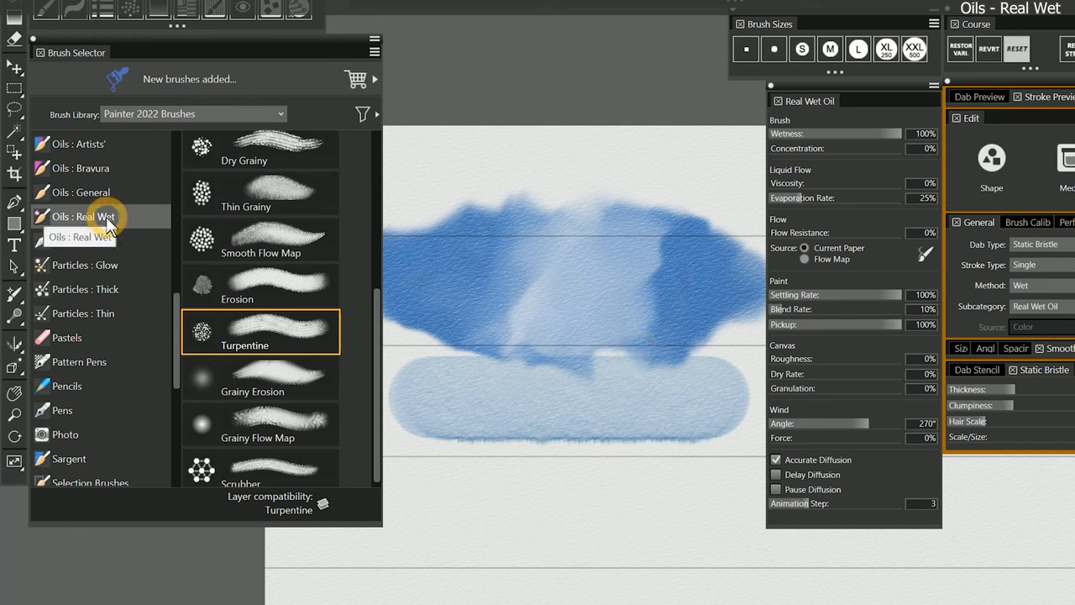
pyautogui.moveTo(88, 192)
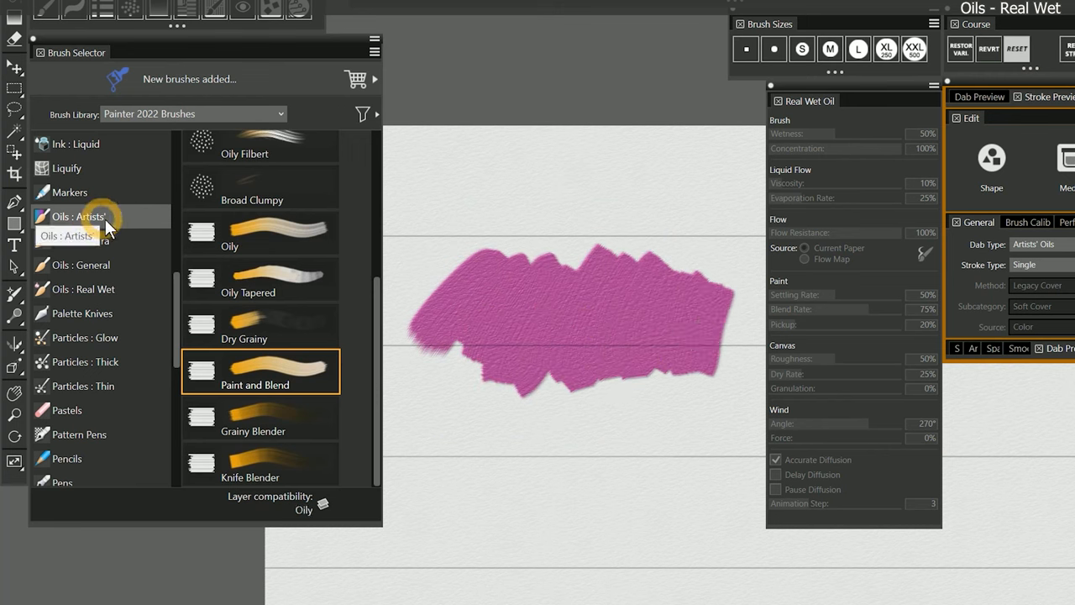
# Return to the Oils : Real Wet category to pick the Turpentine brush.
pyautogui.click(86, 289)
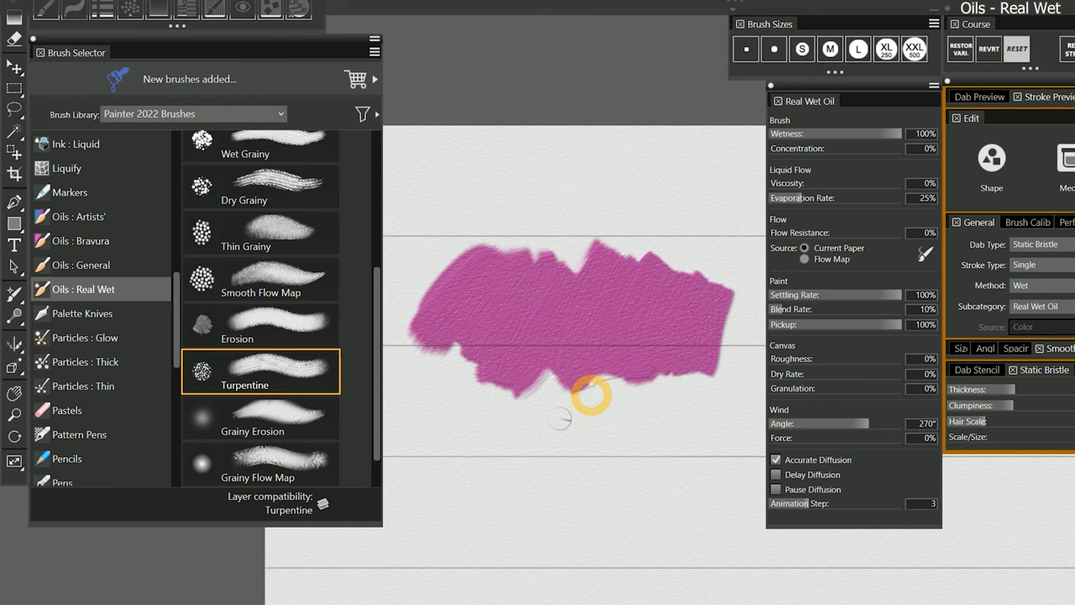